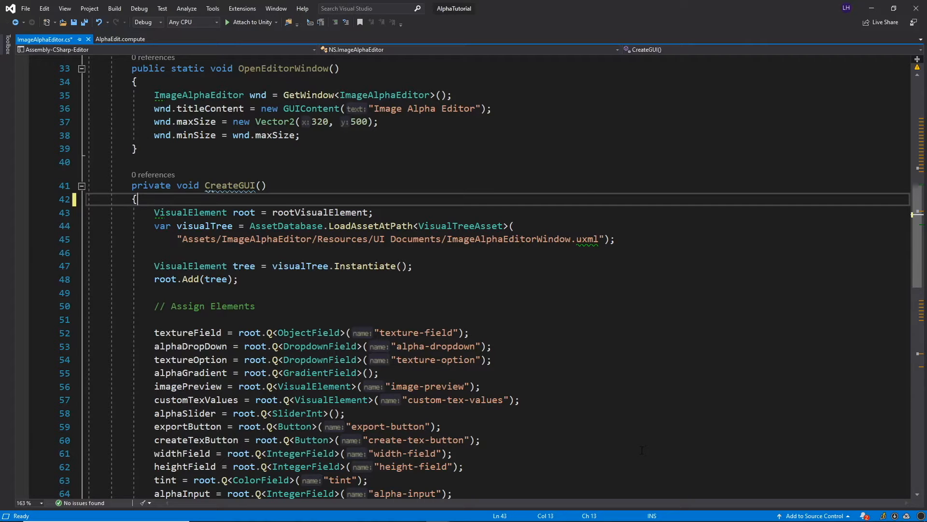
- Write shader = AssetDatabase.LoadAssetAtPath<ComputeShader>(""); at the top of CreateGUI
text(shader)
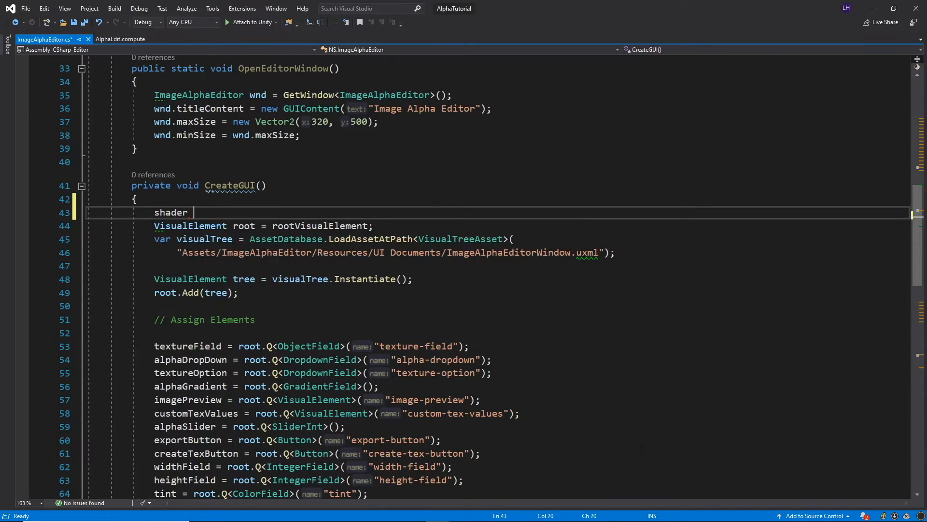
text(= AssetDatabase)
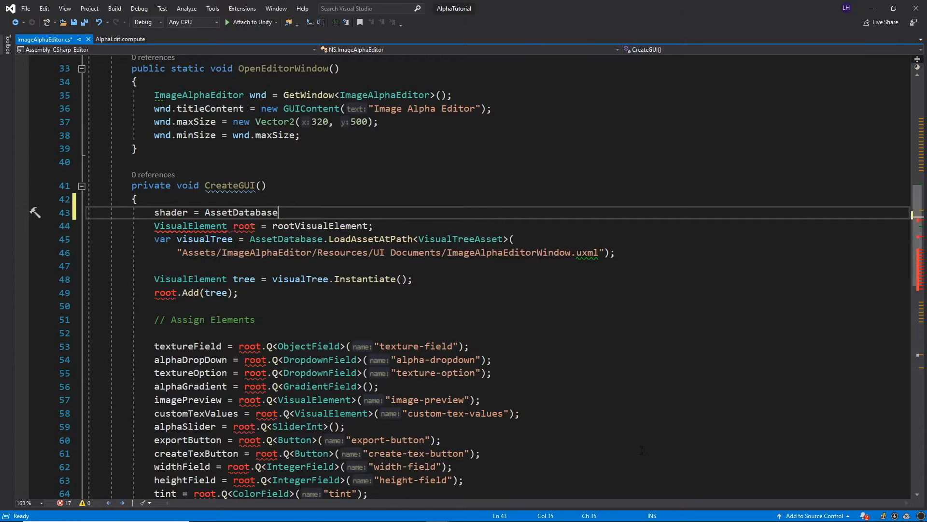
text(.lo)
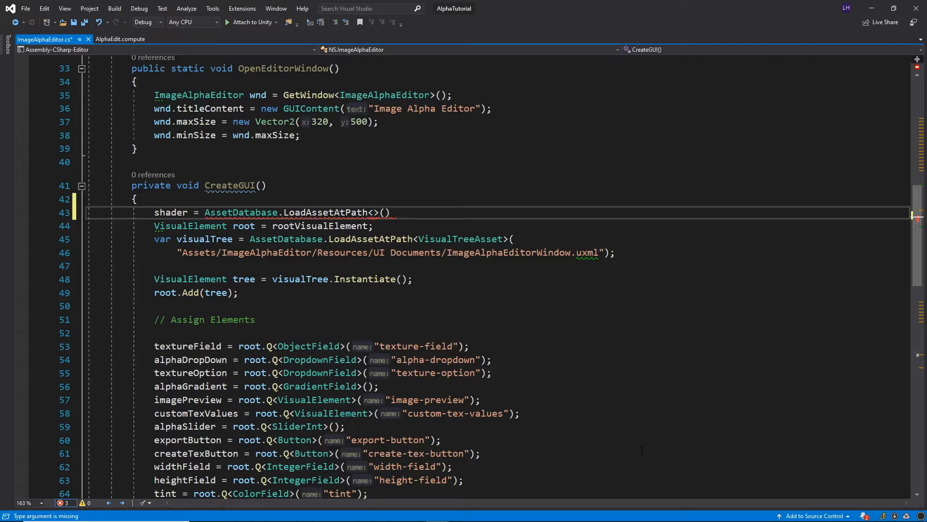
text(ComputeShader)
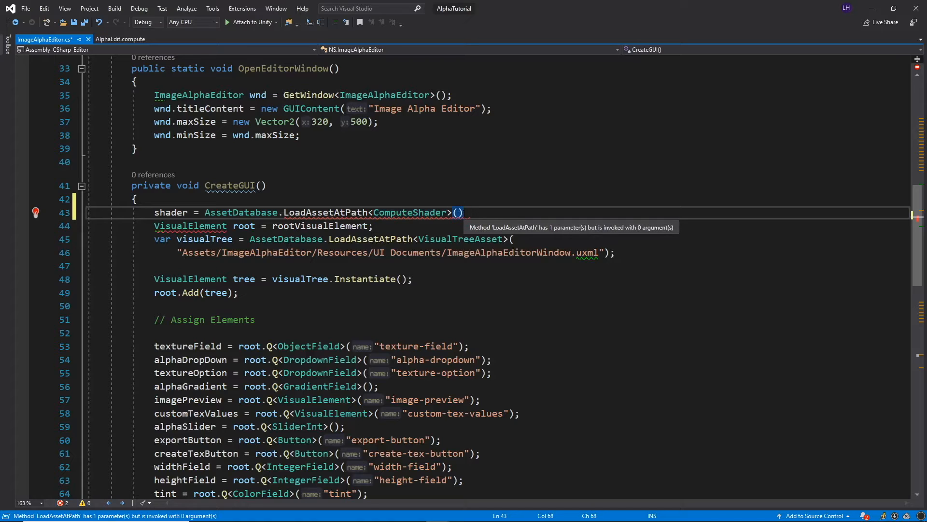
text(;)
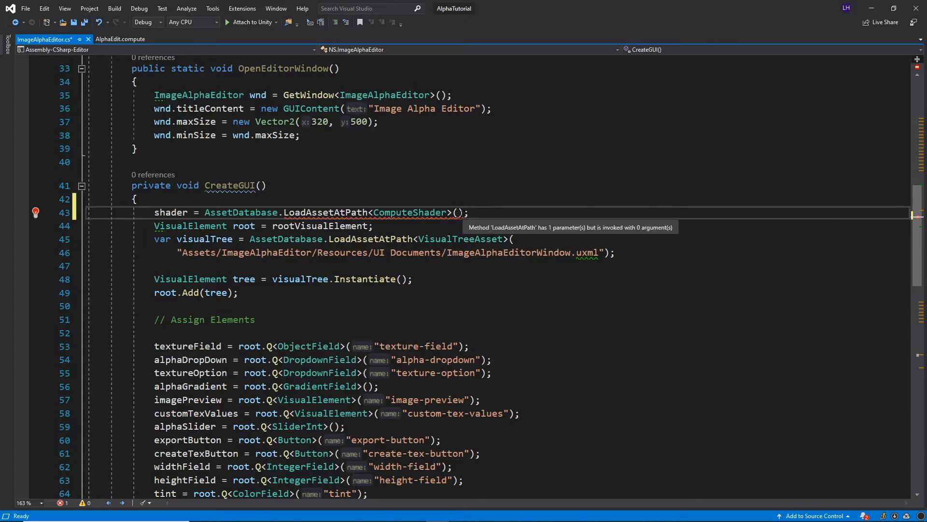
text("")
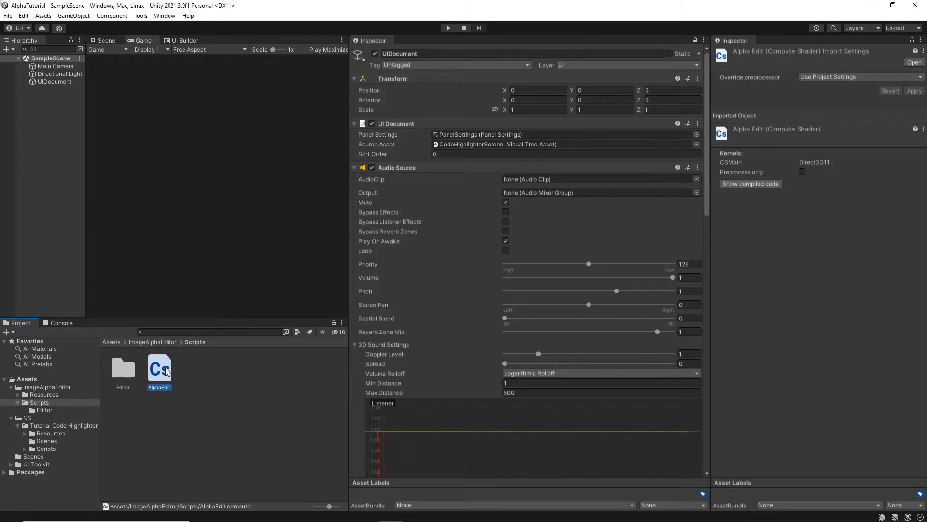
- Copy the AlphaEdit.compute project path and paste it between the quotes of the load call
right_click(159, 370)
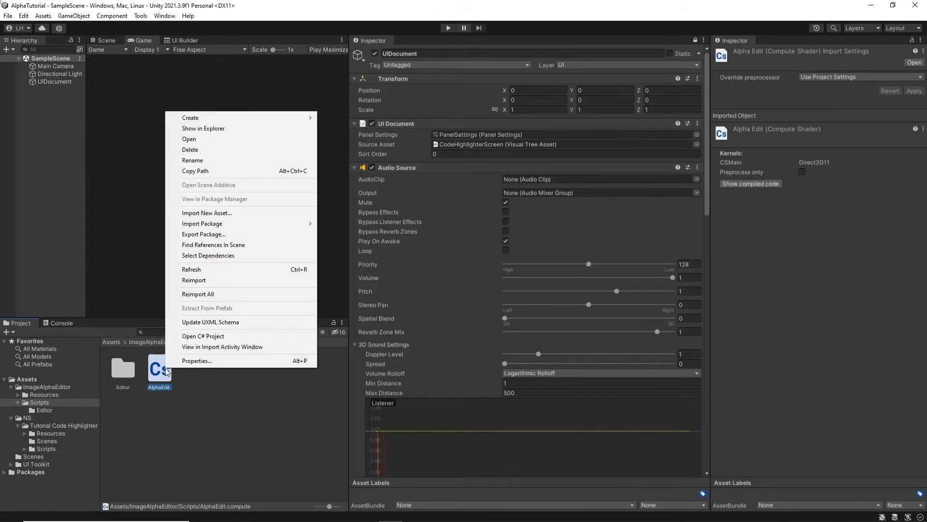
mouse_move(210, 175)
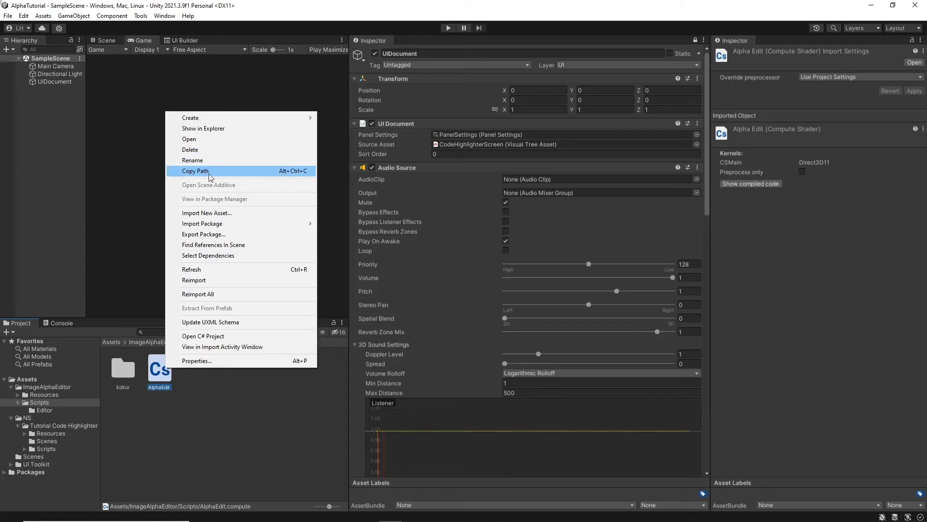
click(196, 171)
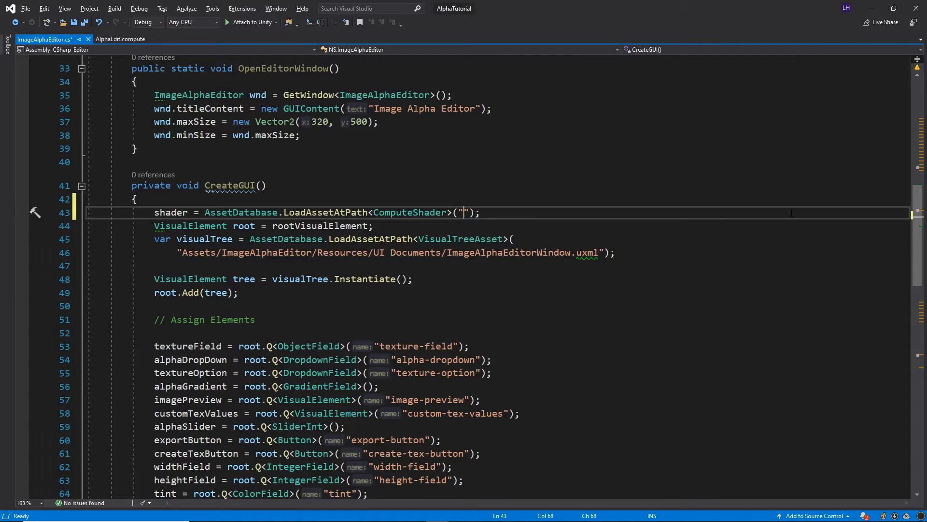
text(Assets/ImageAlphaEditor/Scripts/AlphaEdit.compute)
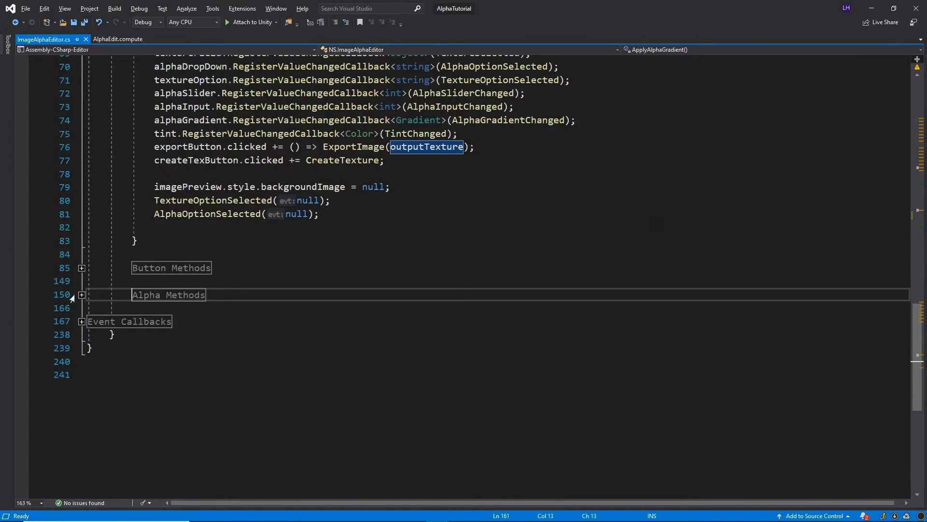
- Expand the Alpha Methods region and generate stubs for the undefined calls in the alpha switch
click(81, 295)
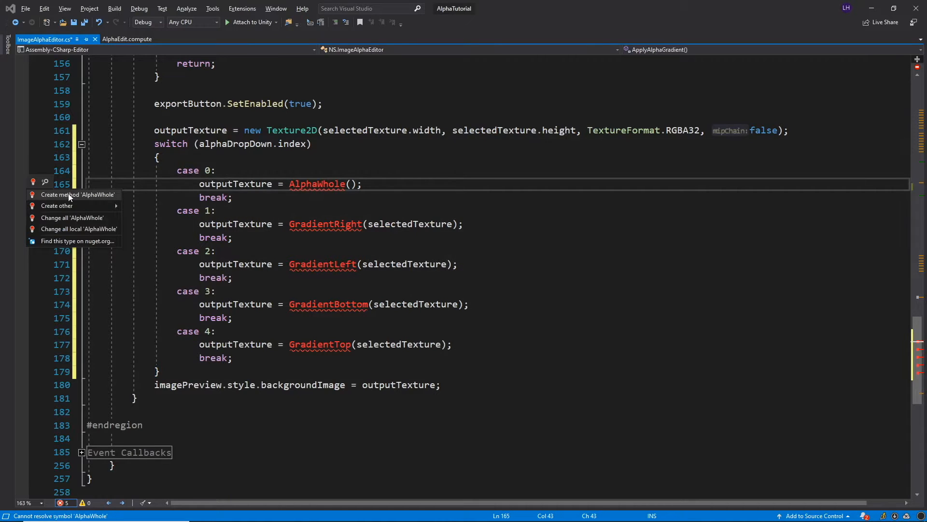
click(78, 194)
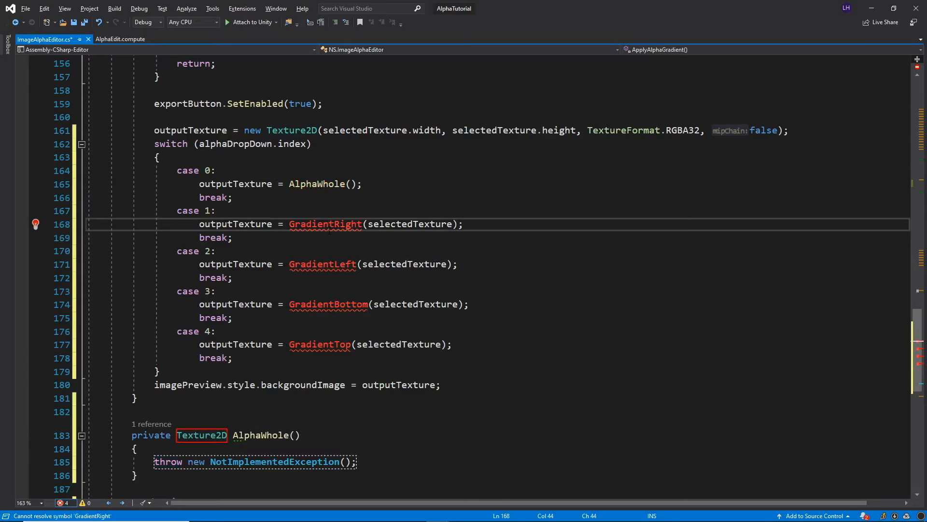
click(35, 224)
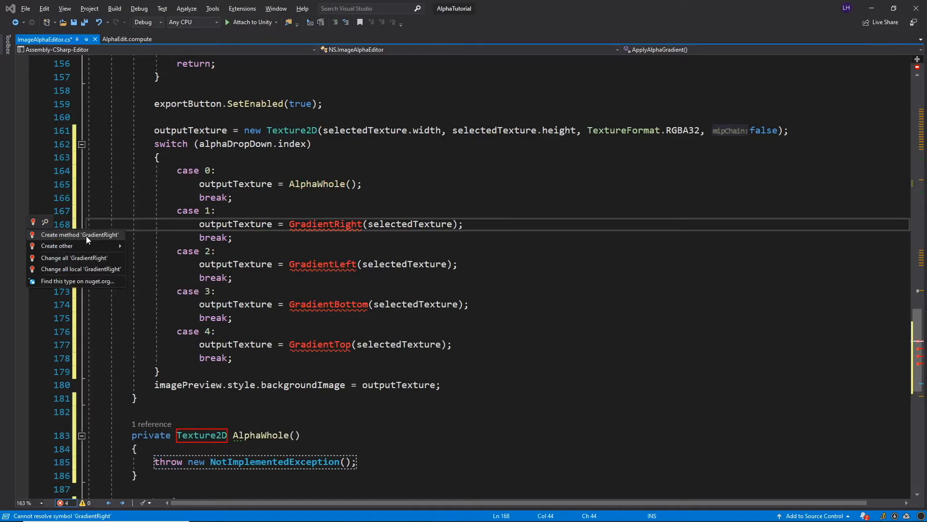
click(80, 234)
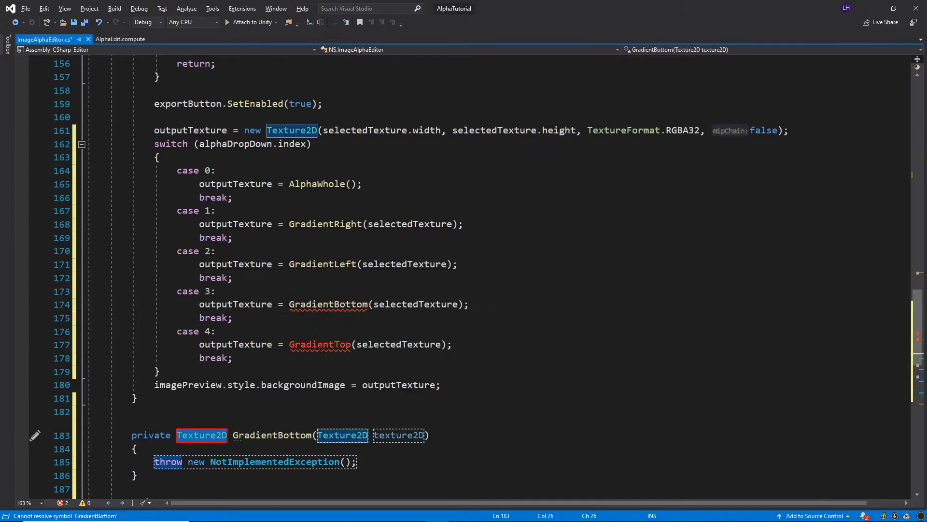
click(320, 343)
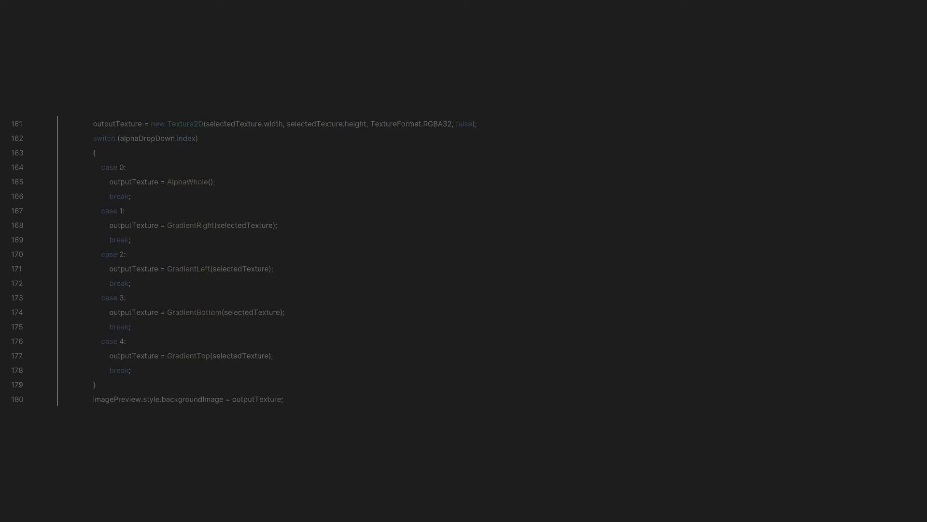
click(188, 399)
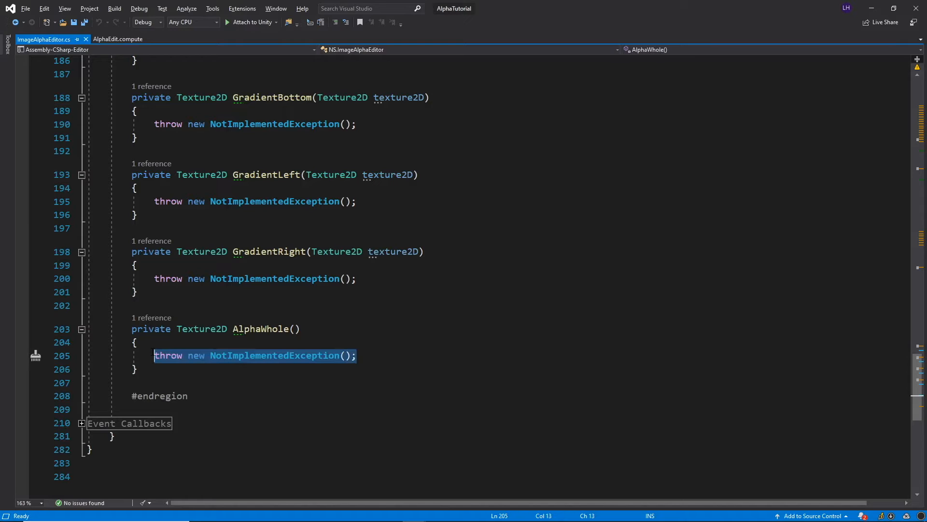
- Replace AlphaWhole's throw with alpha = alphaSlider.value / 255f returning TexOpacity(alpha), and generate a TexOpacity stub
key(Delete)
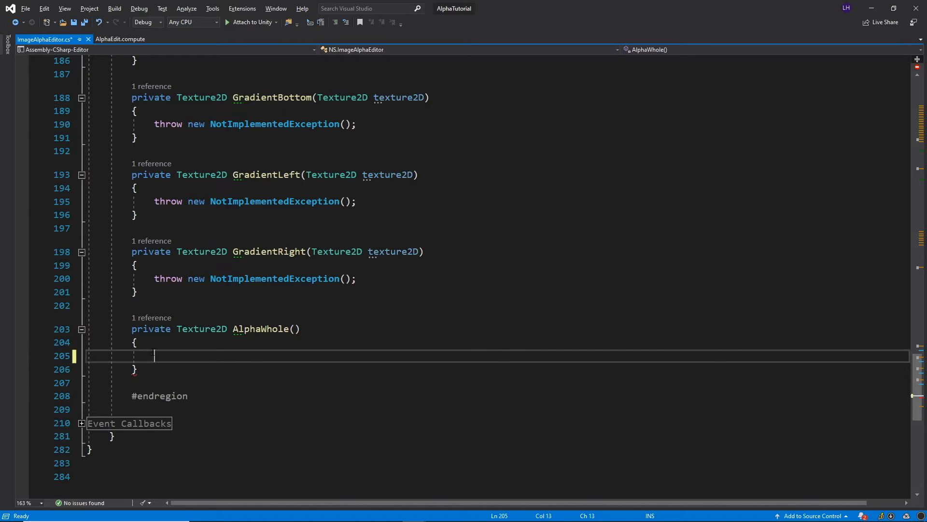
text(float alpha = (float)alphaSlider.value / 255f;)
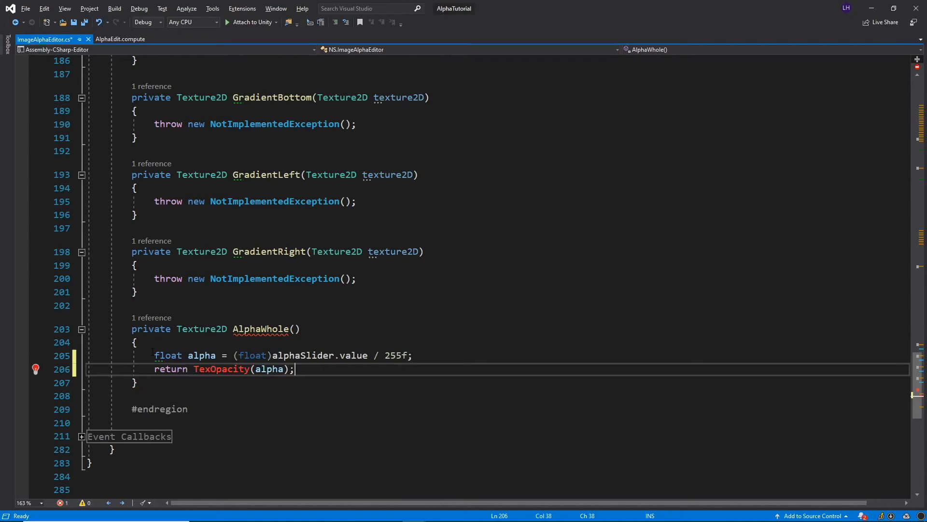
double_click(171, 369)
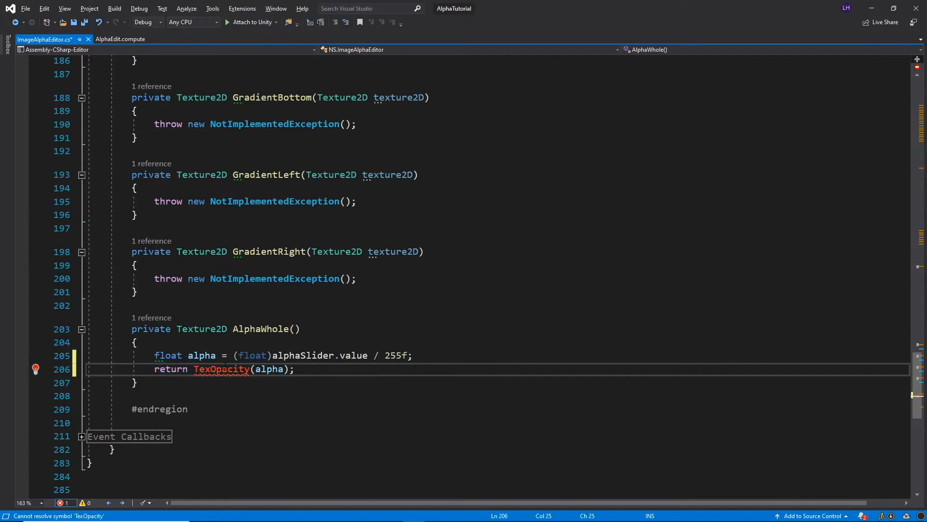
click(33, 367)
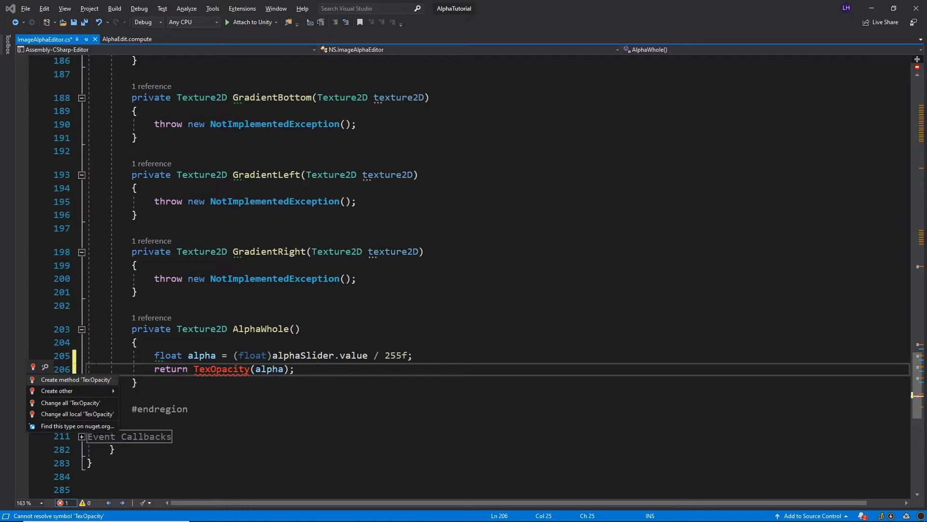
click(75, 379)
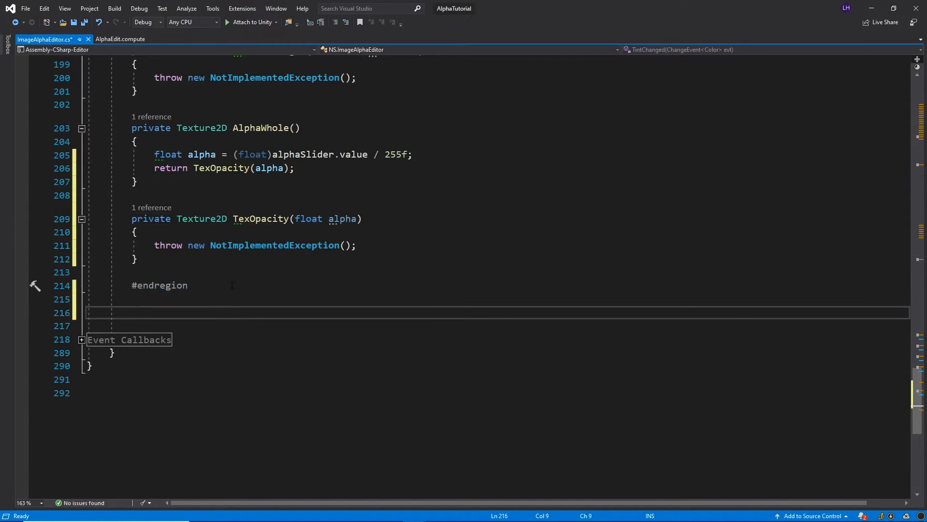
- Wrap the TexOpacity stub in a new #region Compute Shader Methods and save the script
text(#region Co)
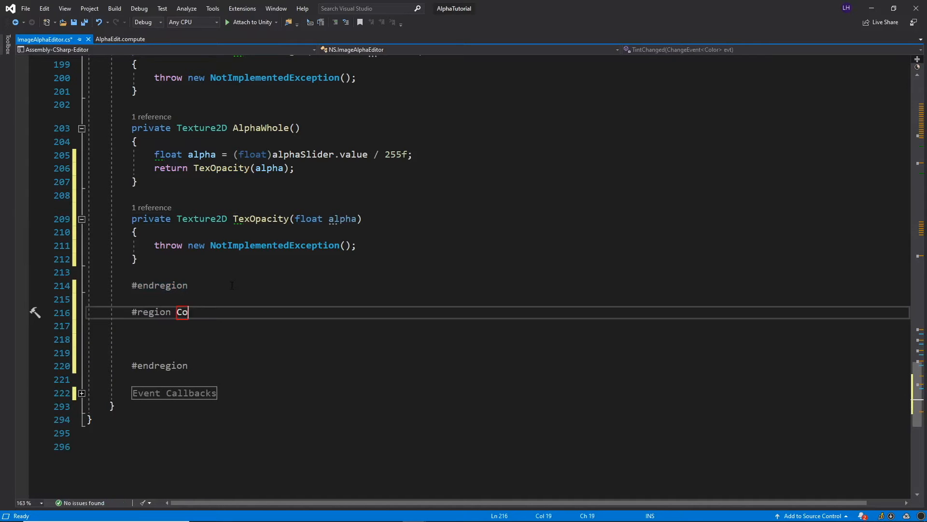
text(mpute Shader Met)
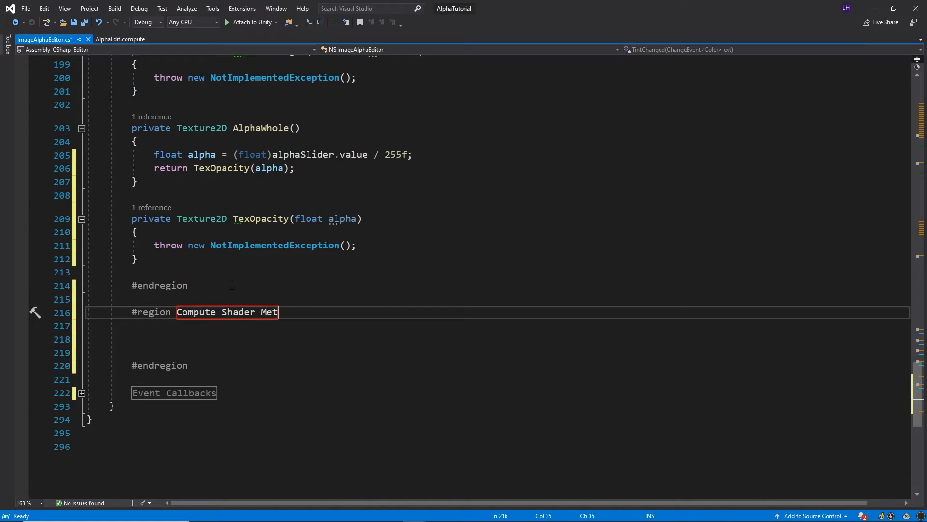
text(hods)
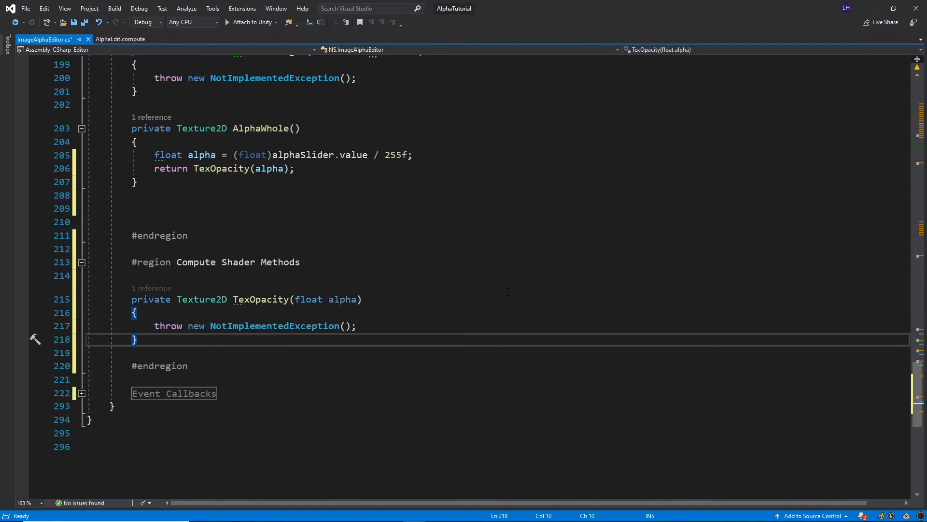
key(ctrl+s)
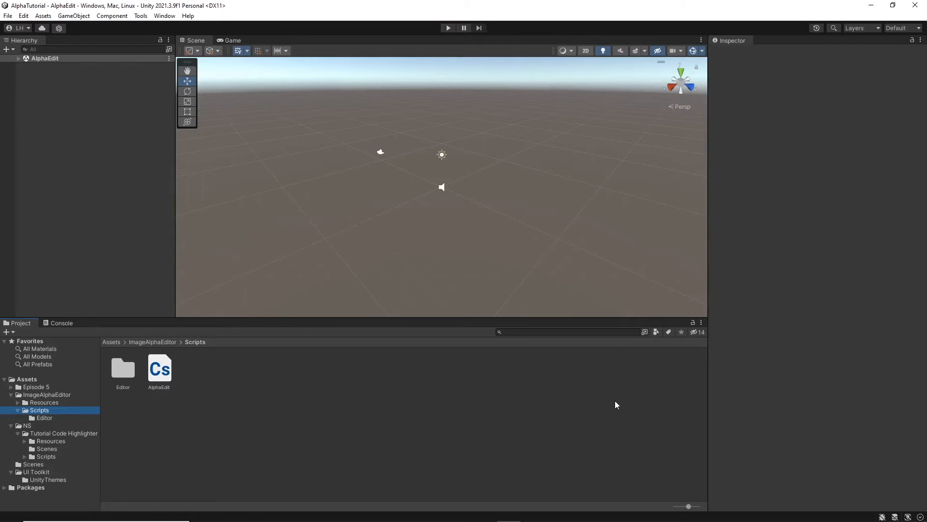
mouse_move(248, 355)
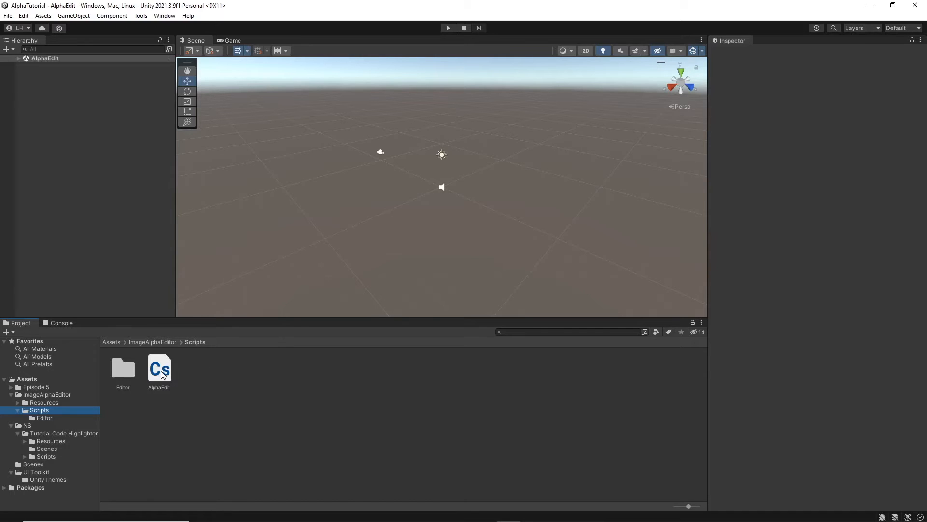
- Open the AlphaEdit compute shader from the Scripts folder in the code editor
double_click(159, 368)
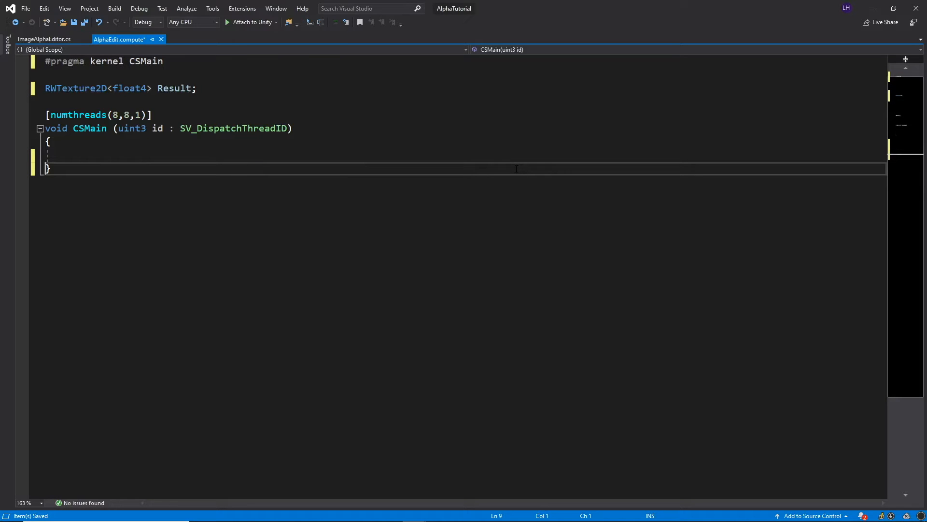
mouse_move(459, 245)
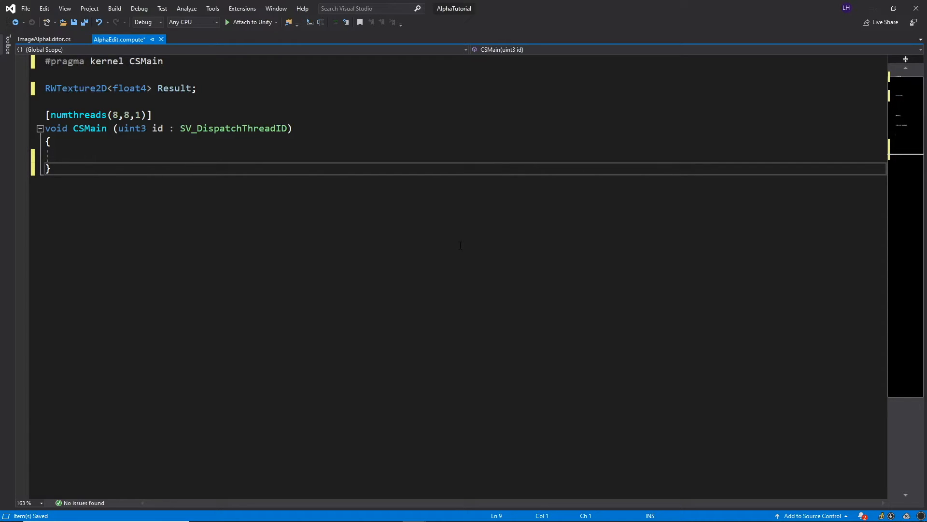
mouse_move(89, 129)
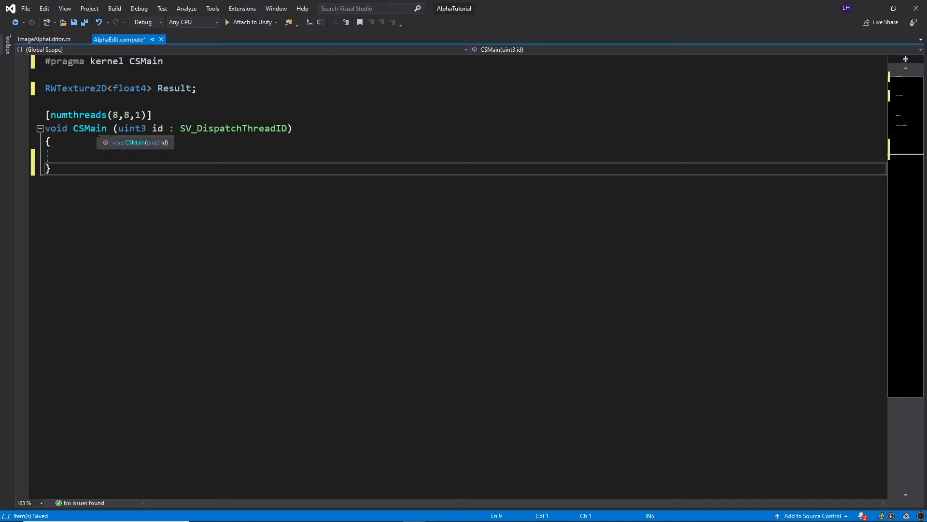
- Rename CSMain to AlphaWhole in both the kernel pragma and the function signature
text(A)
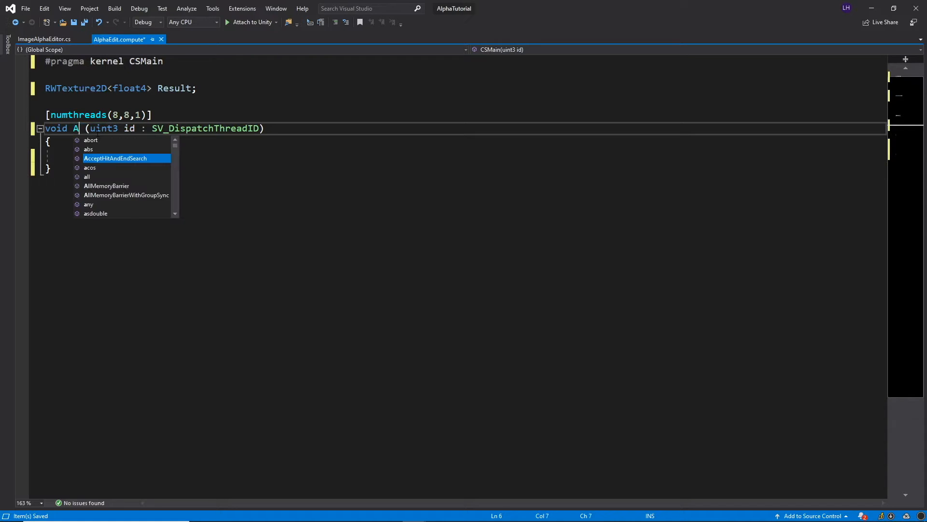
text(lphaWhole)
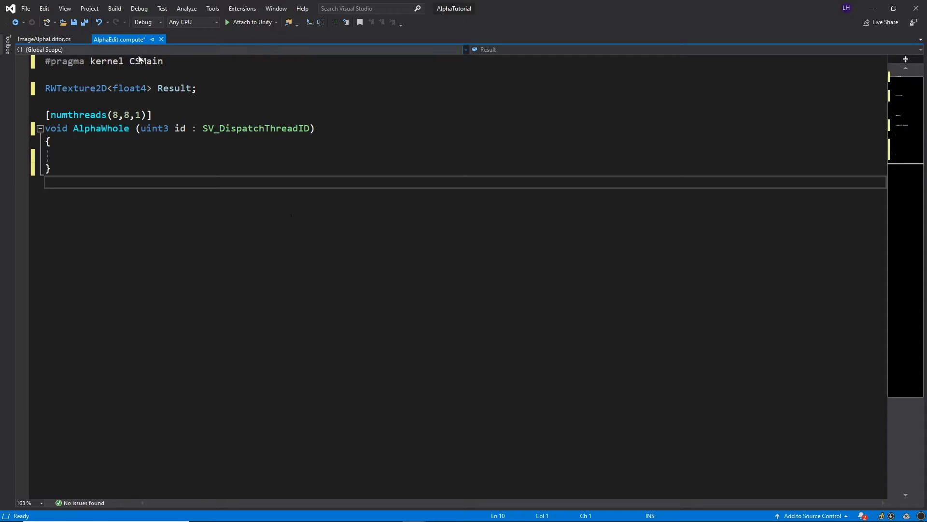
text(A)
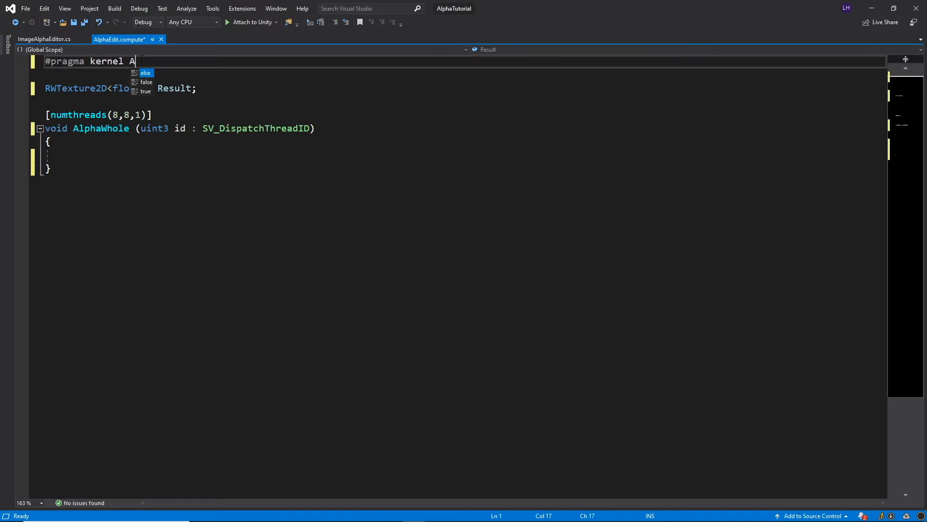
text(lphaWhole)
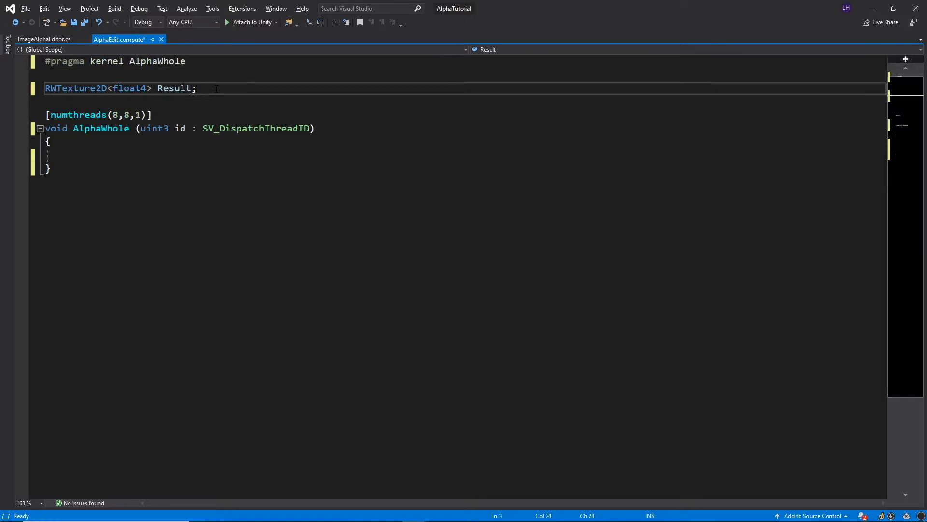
- Declare RWTexture2D<float4> Input;, float4 tint; and a float opacity below the Result texture
key(enter)
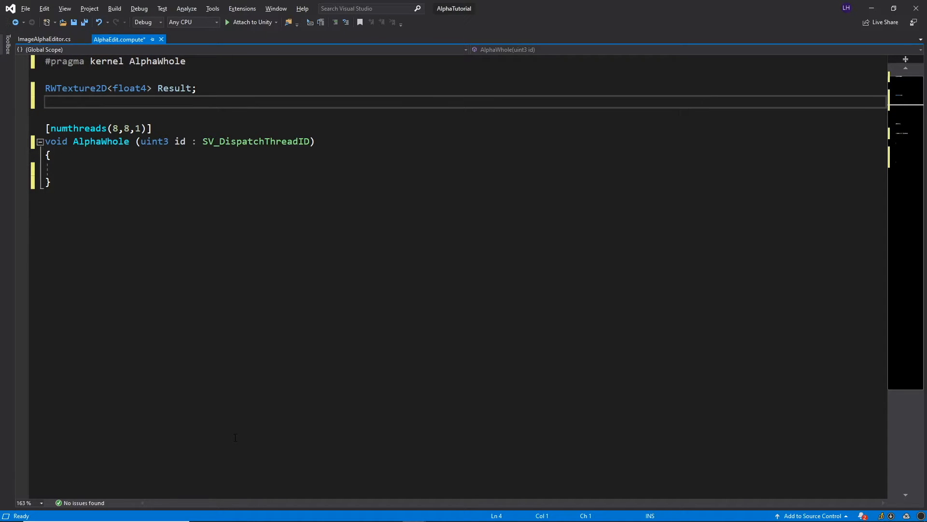
text(R)
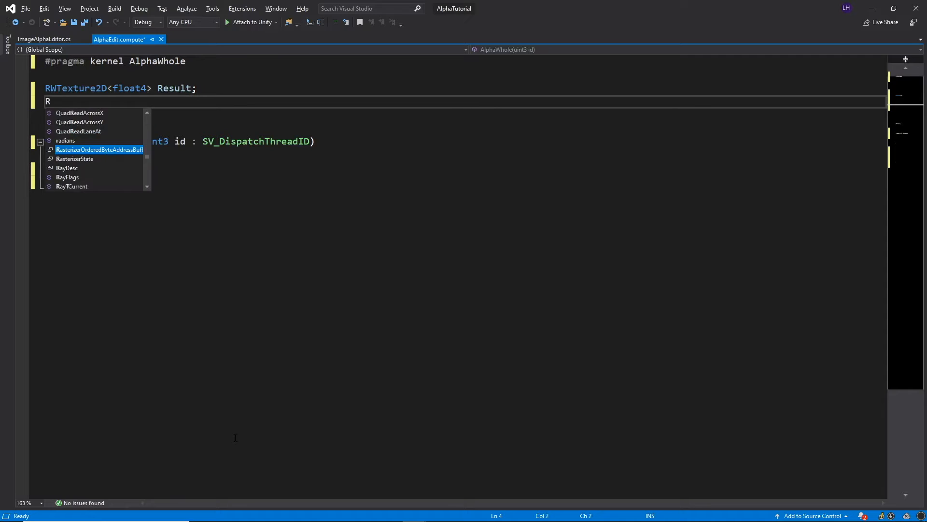
text(WText)
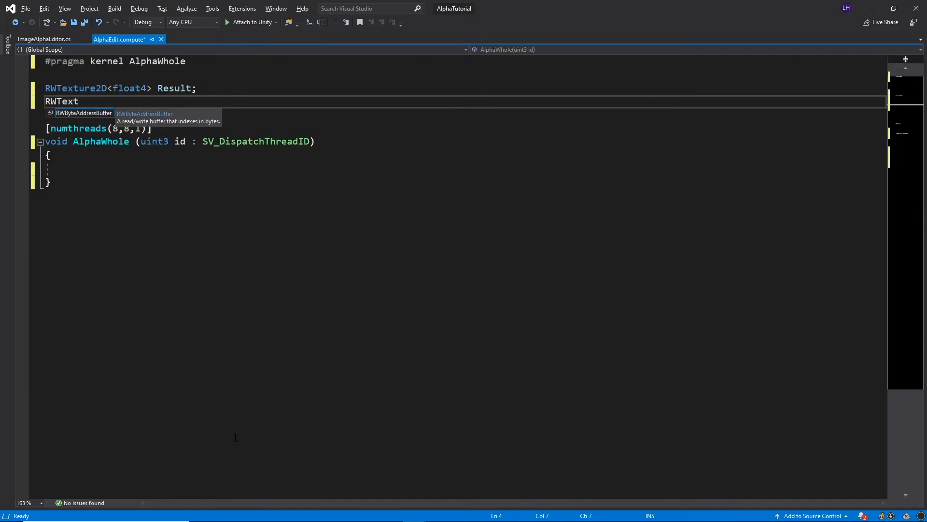
text(ure2D)
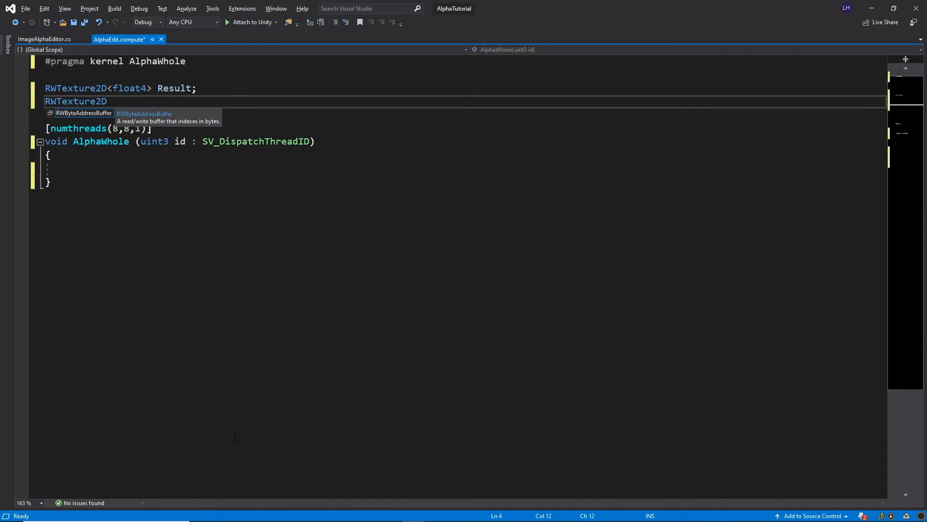
text(<float)
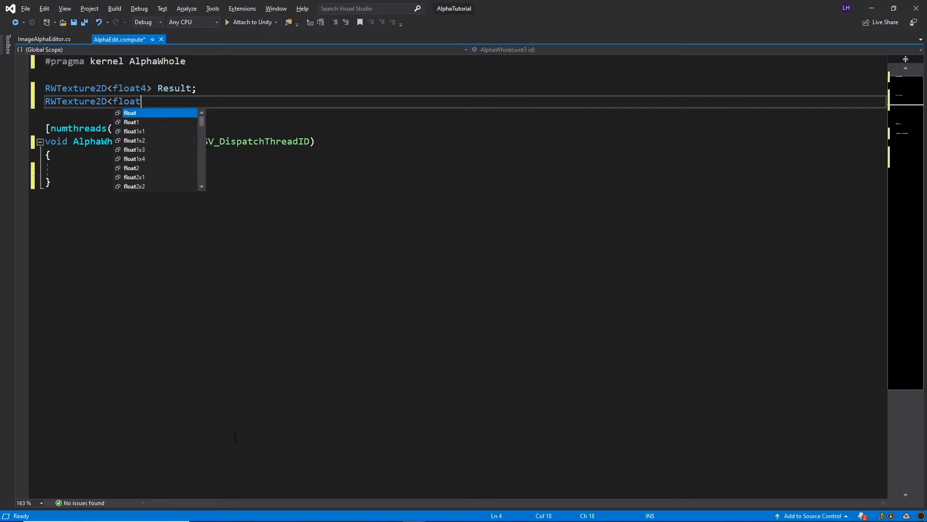
text(4>)
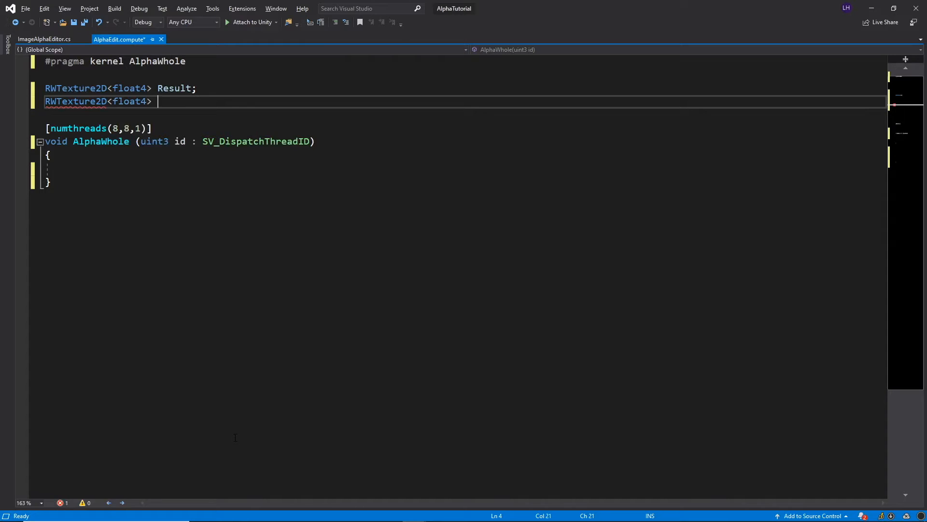
text(Input)
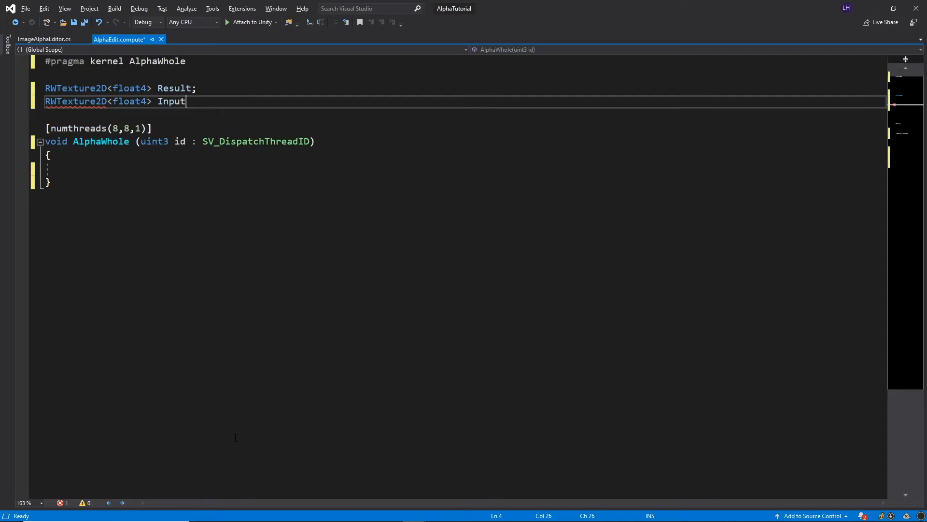
text(;)
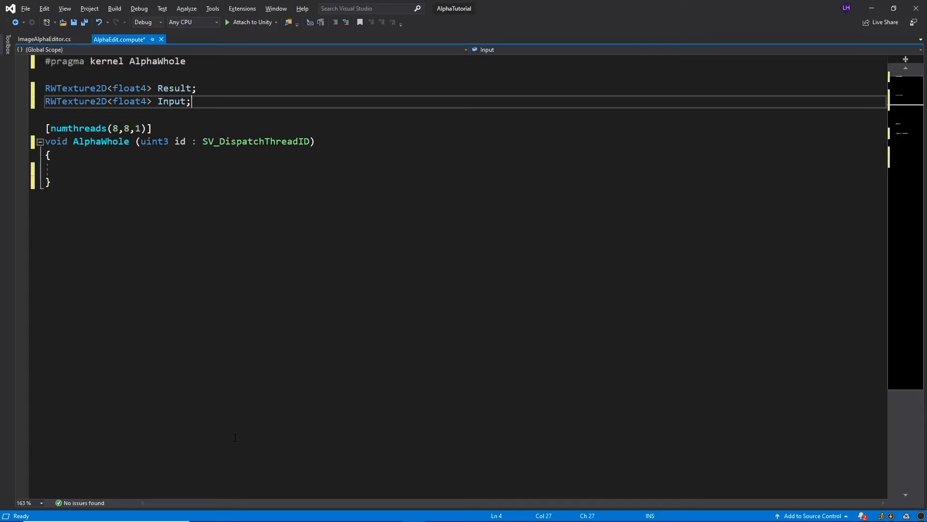
text(float4 tint;)
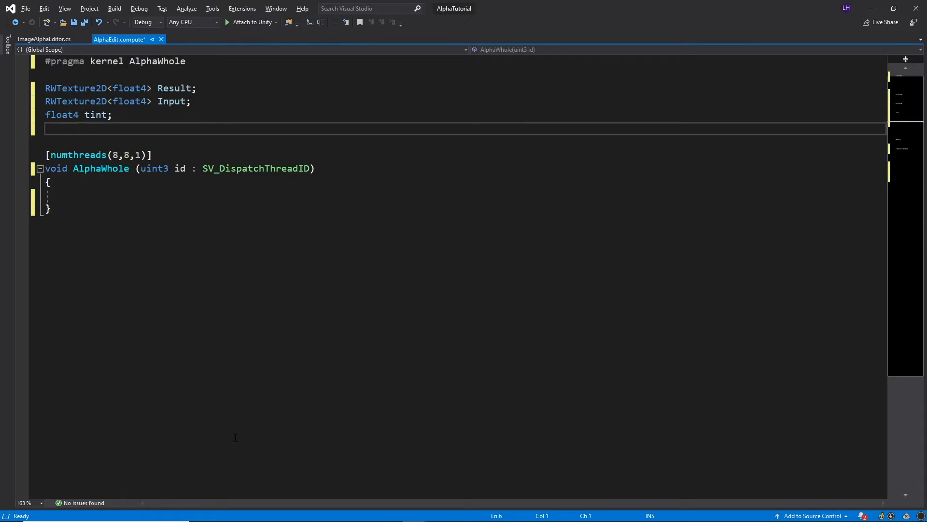
text(float opacity;)
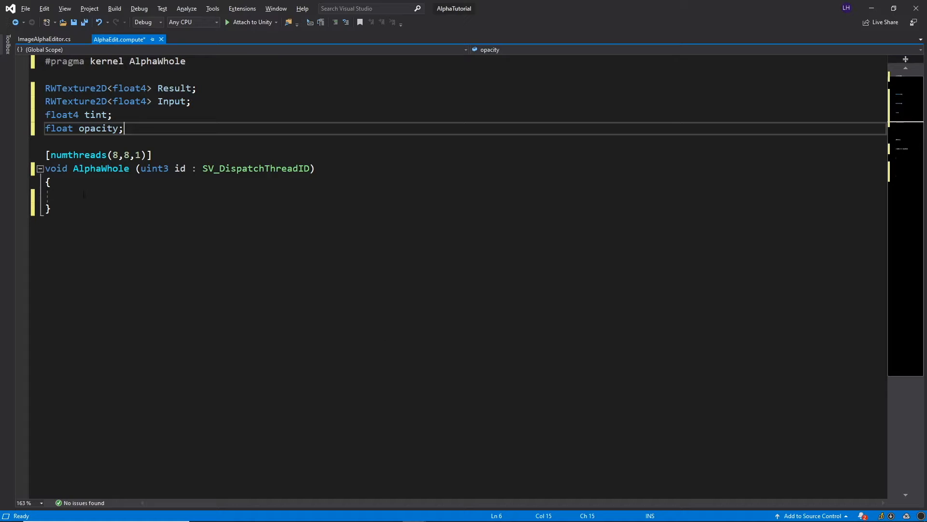
- Write Result[id.xy] = float4(Input rgb, Input.w * opacity) * tint in AlphaWhole and save
text(Result[id.xy] = float4(Input[id.xy].x, Input[id.xy].y, Input[id.xy].z, Input[id.xy].w * opacity) * tint;)
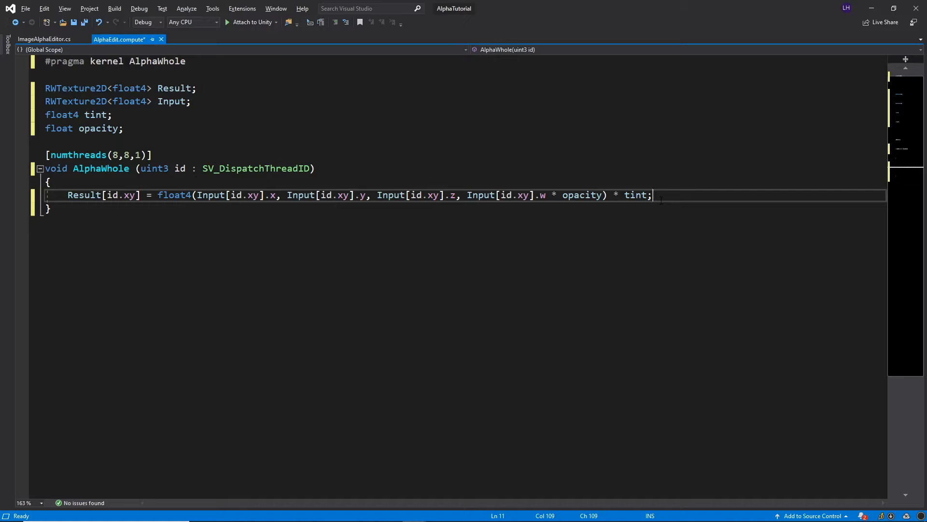
key(ctrl+s)
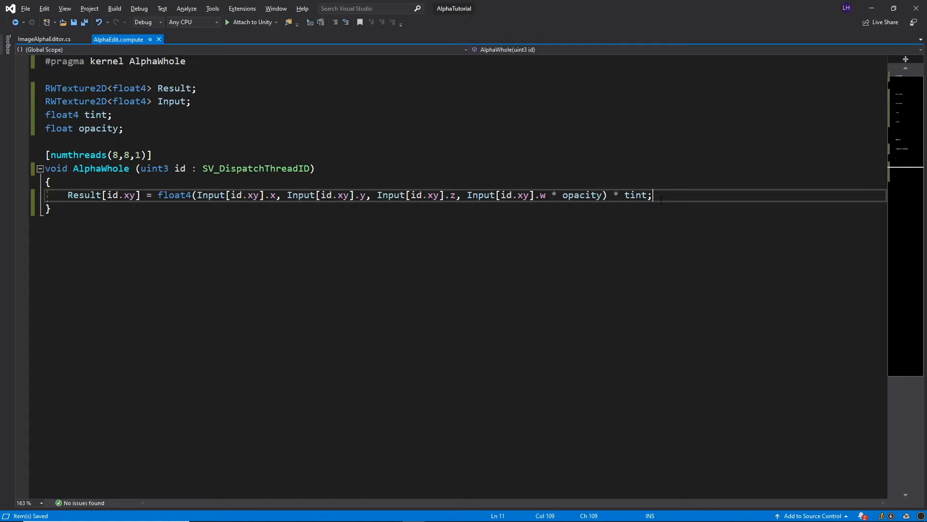
- Switch to ImageAlphaEditor.cs and go to the unimplemented TexOpacity method
click(43, 39)
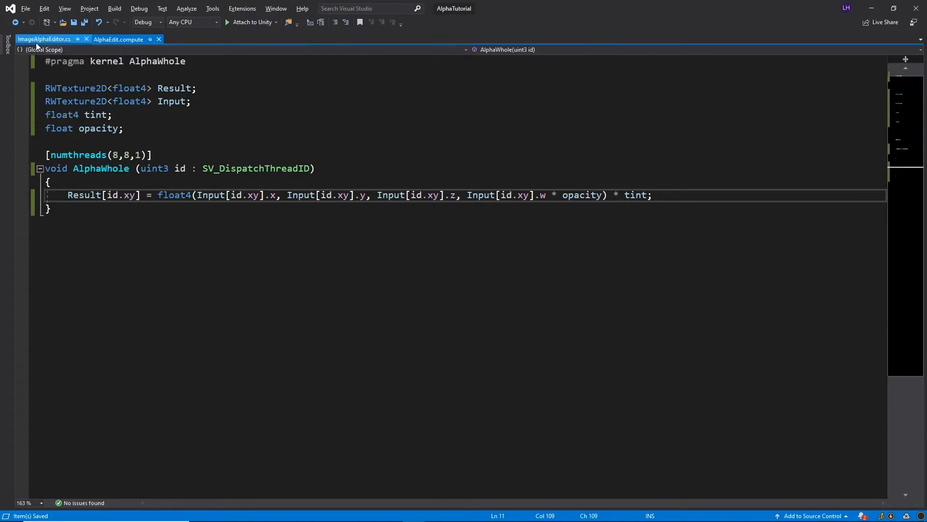
click(43, 39)
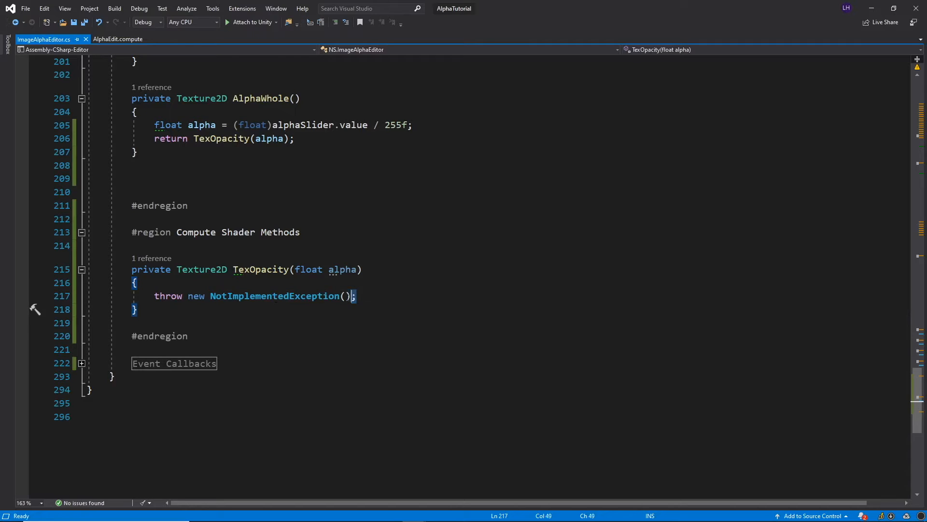
- Delete the placeholder NotImplementedException so TexOpacity can dispatch the AlphaWhole kernel and return the texture
key(Delete)
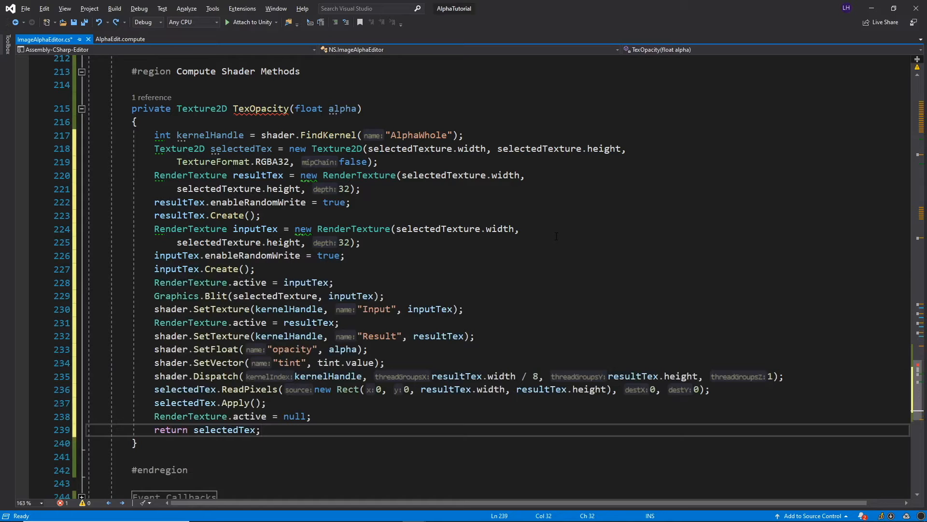
double_click(171, 429)
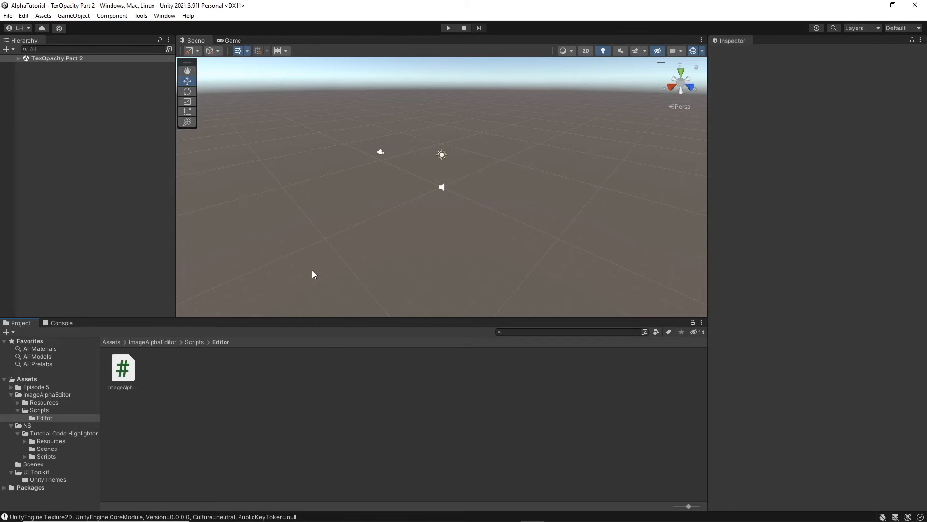
mouse_move(258, 125)
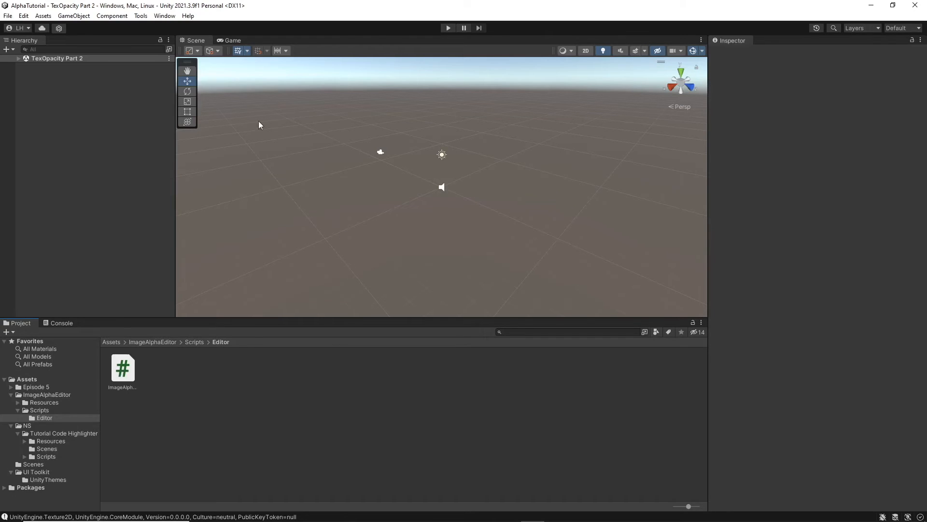
click(141, 15)
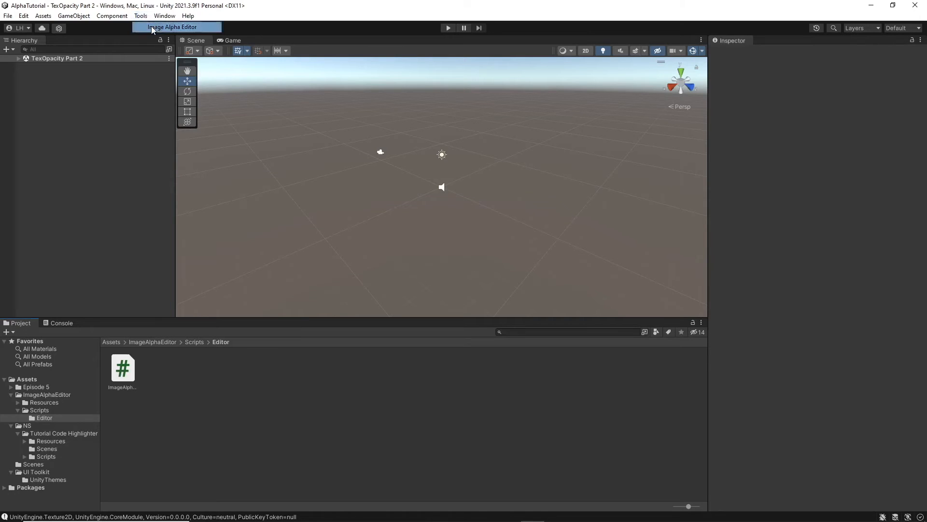
click(172, 27)
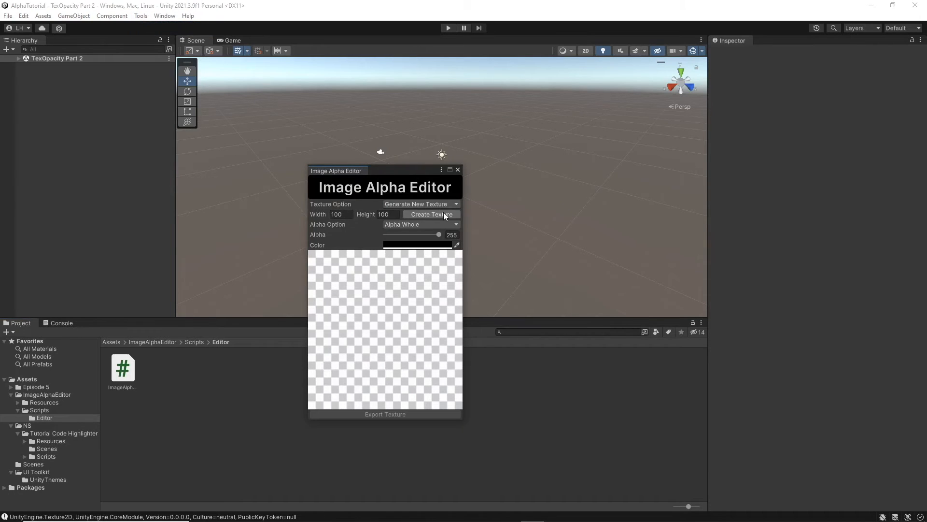
click(430, 215)
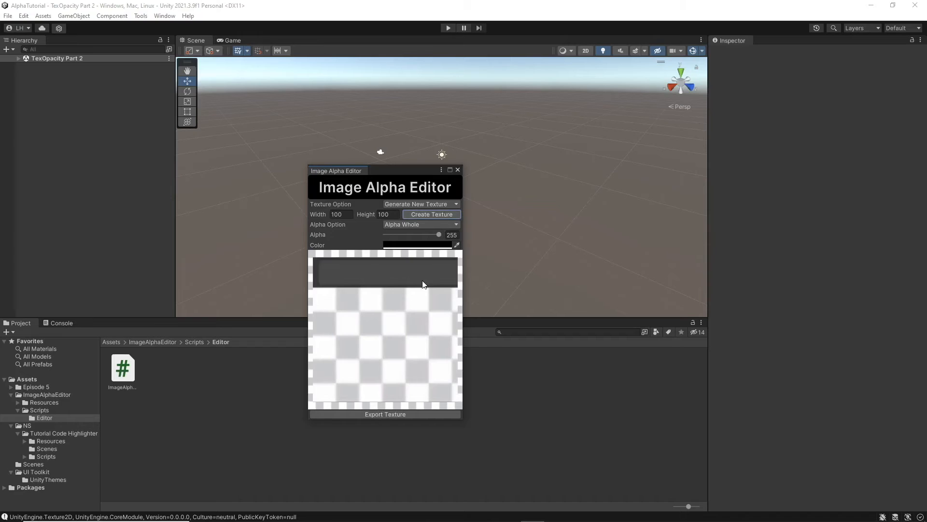
mouse_move(397, 318)
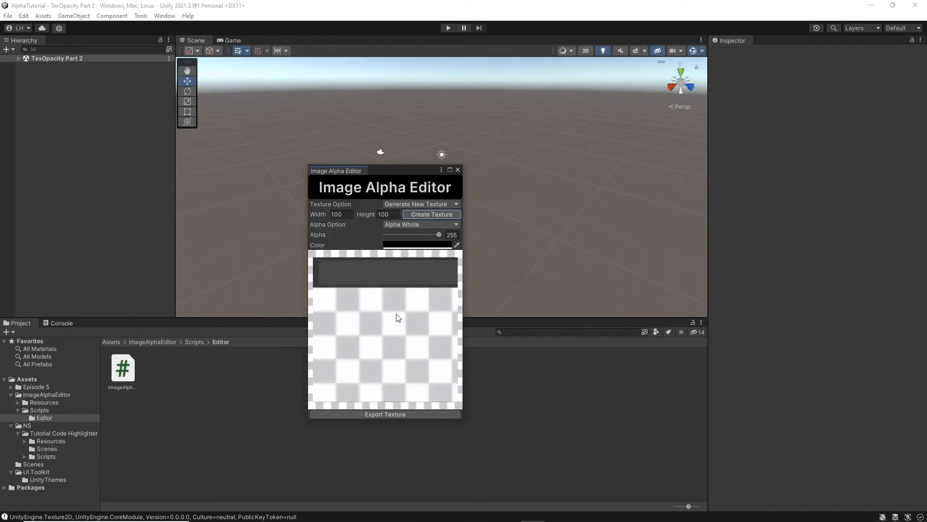
click(457, 170)
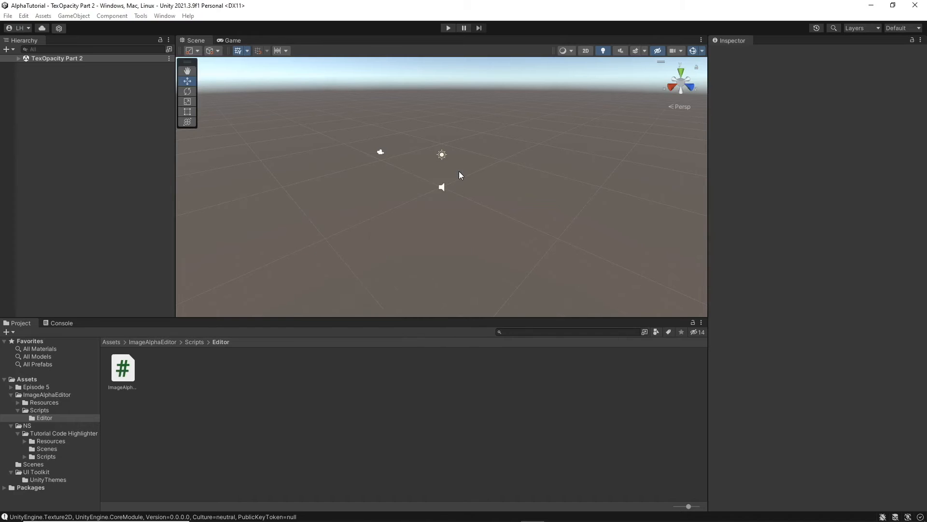
- In Project Settings > Player, uncheck Auto Graphics API for Windows, exposing the Direct3D11 list
click(23, 16)
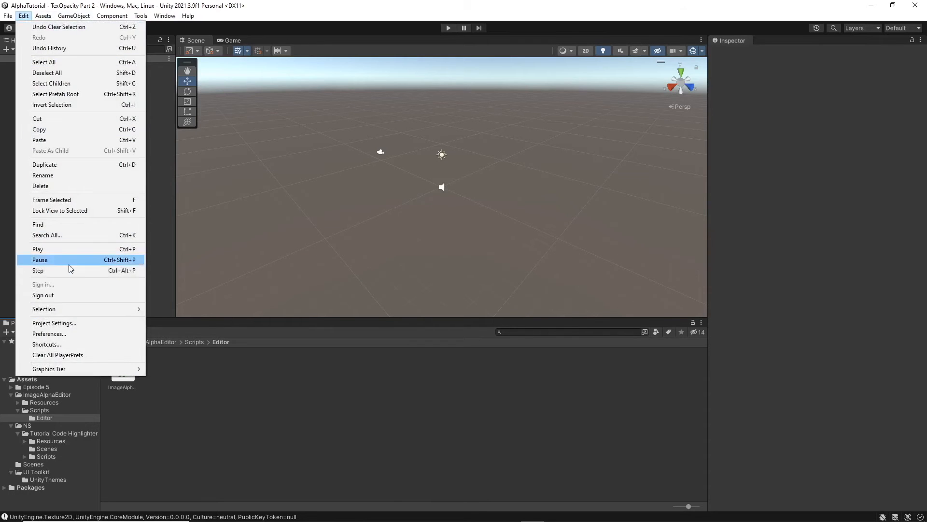
click(55, 323)
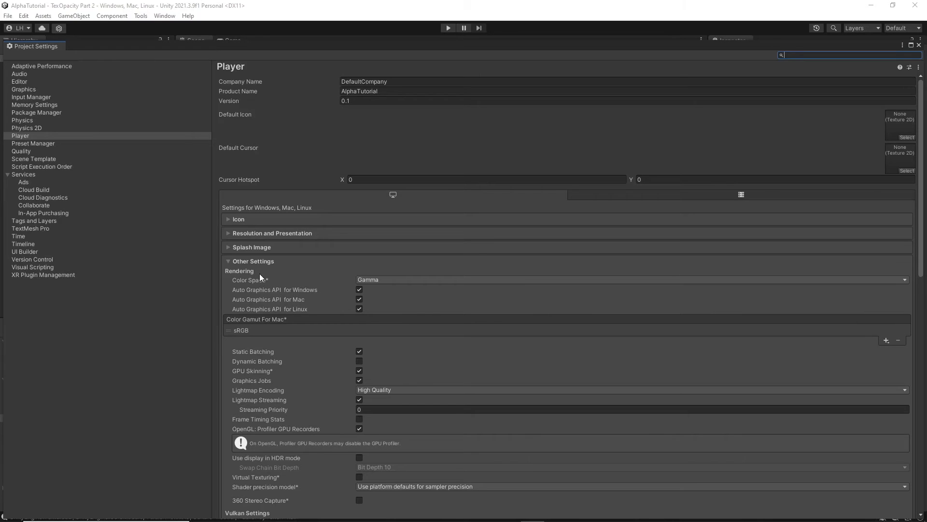
mouse_move(423, 299)
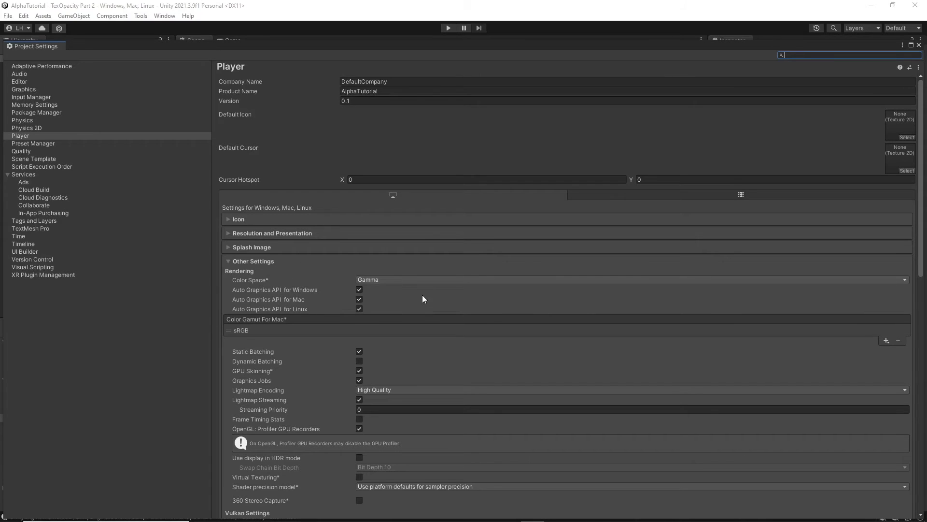
mouse_move(370, 299)
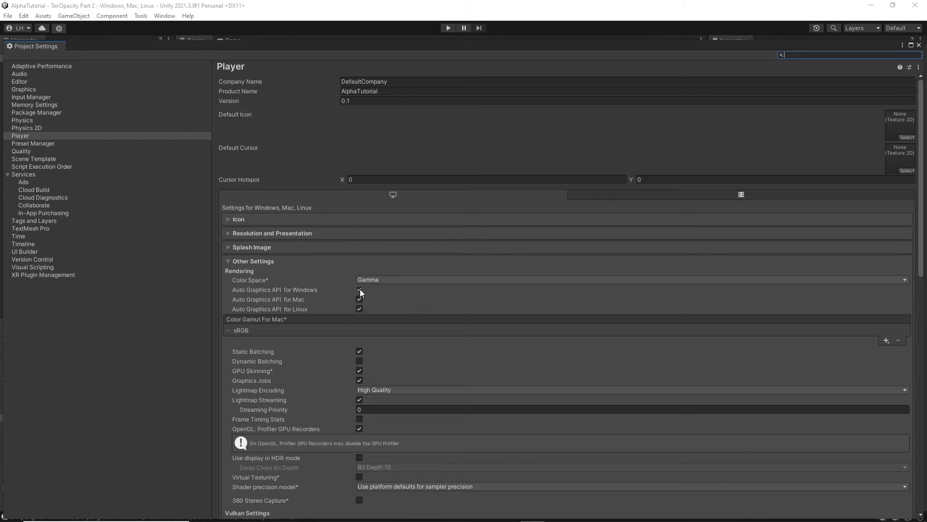
click(359, 290)
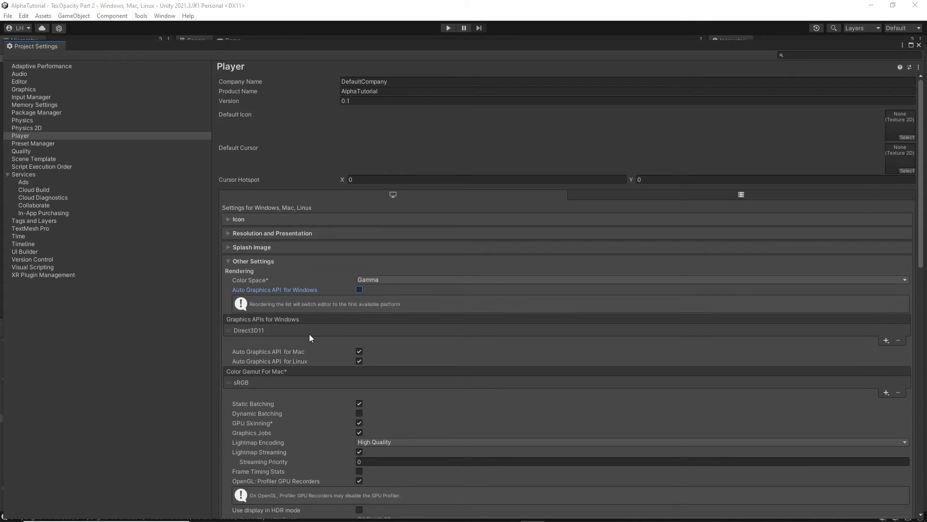
mouse_move(245, 338)
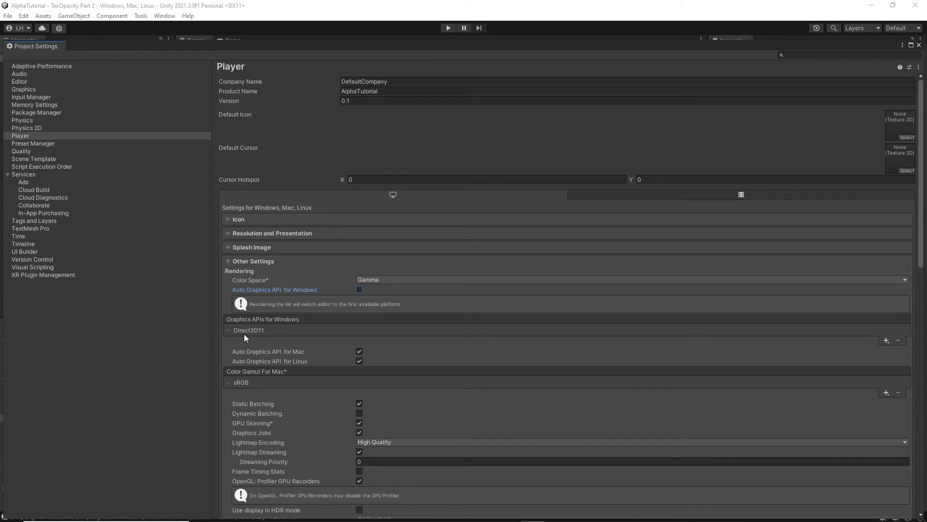
mouse_move(390, 336)
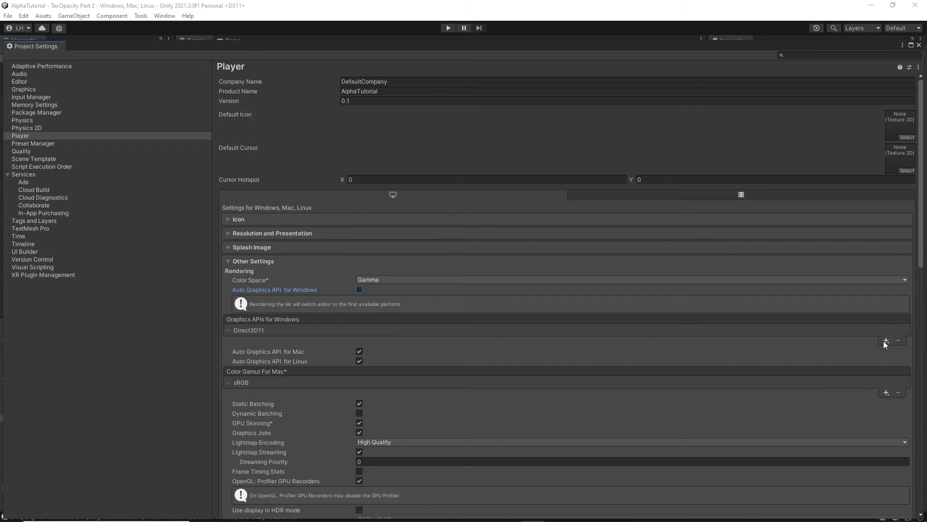
- Add Vulkan to the Windows graphics APIs and drag it above Direct3D11 so the editor restarts on Vulkan
click(886, 340)
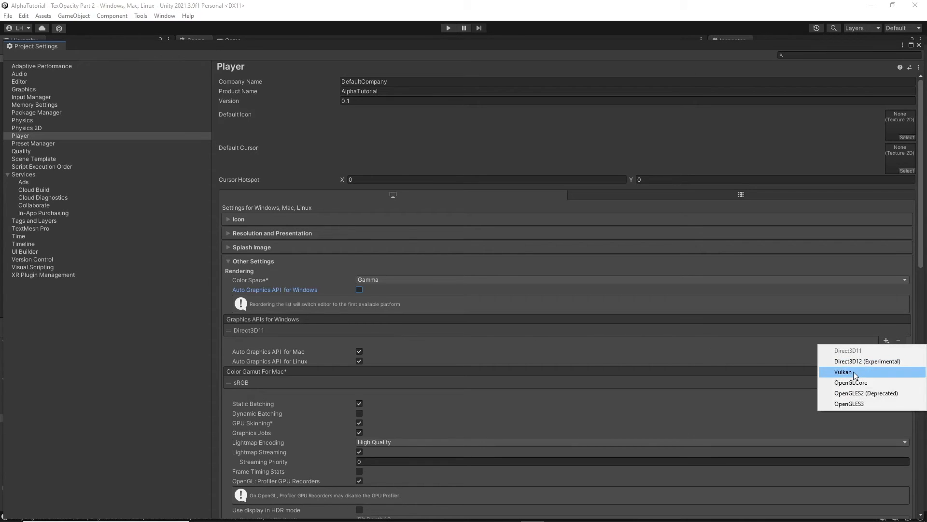
click(842, 371)
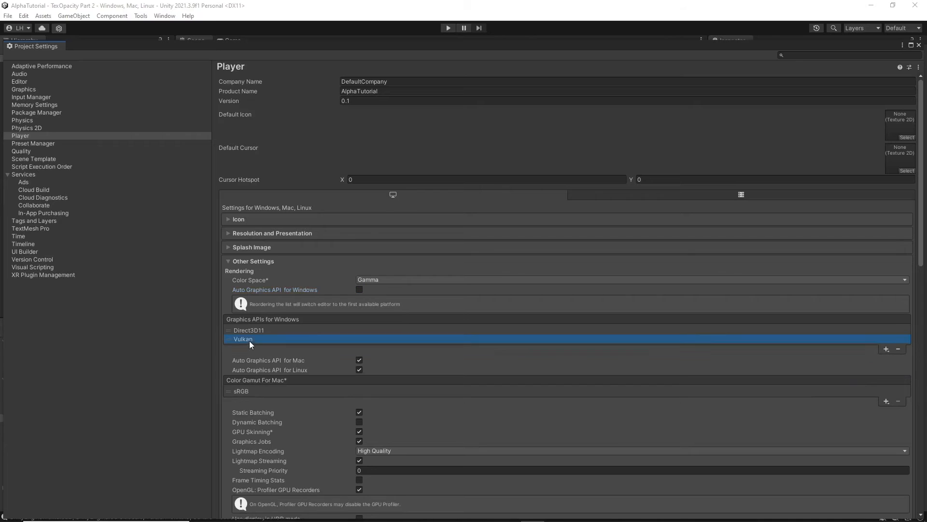
drag(249, 339, 249, 329)
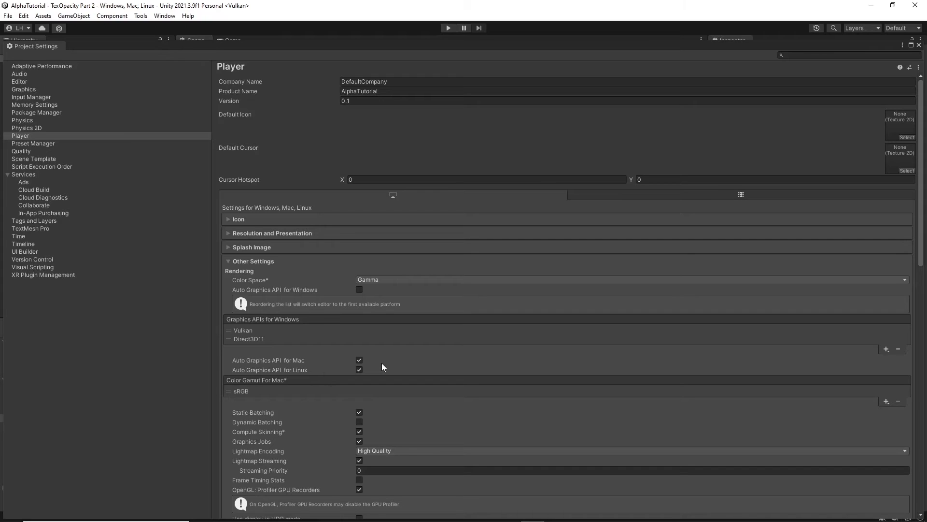
mouse_move(686, 335)
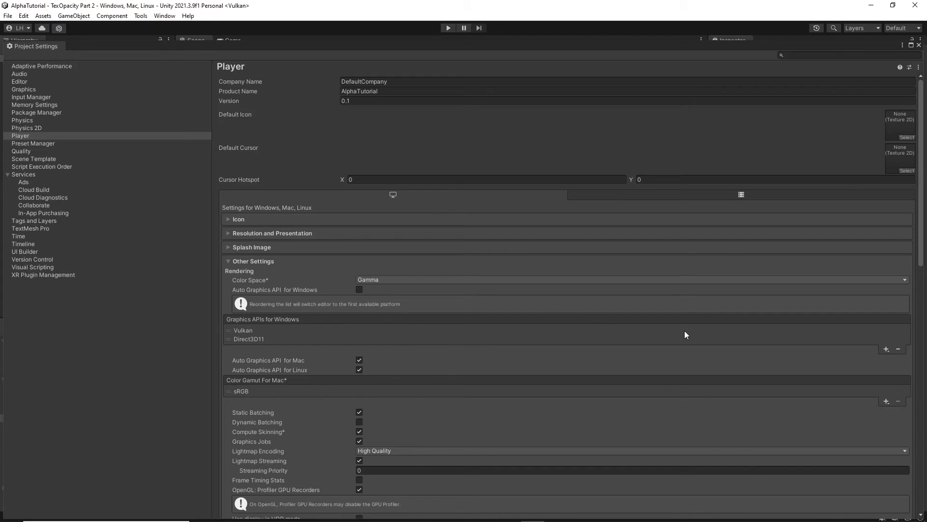
click(886, 348)
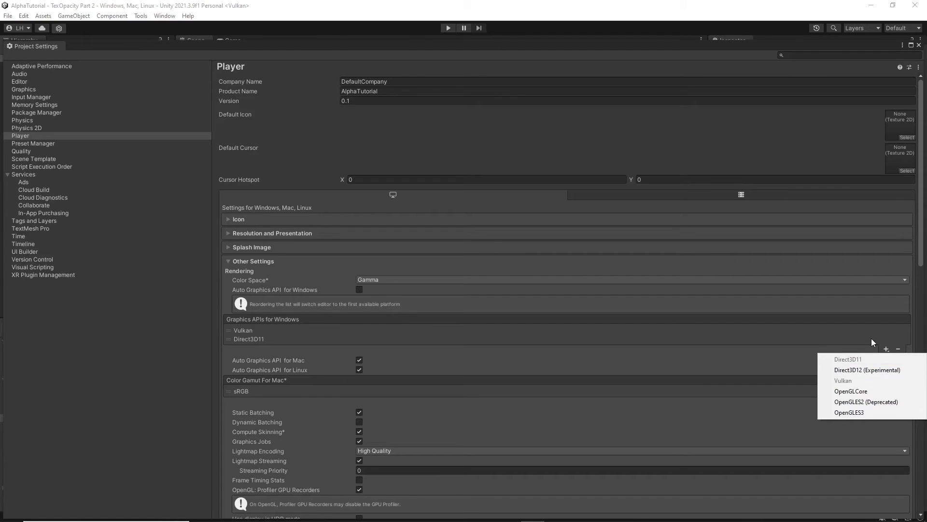
click(248, 338)
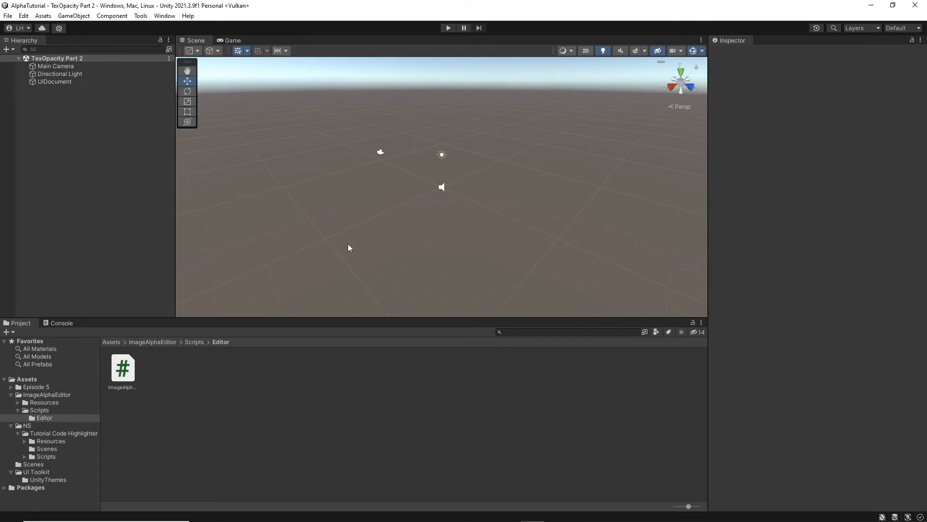
- Launch Tools > Image Alpha Editor, create a black 100×100 texture, and browse the Resources folder
click(141, 16)
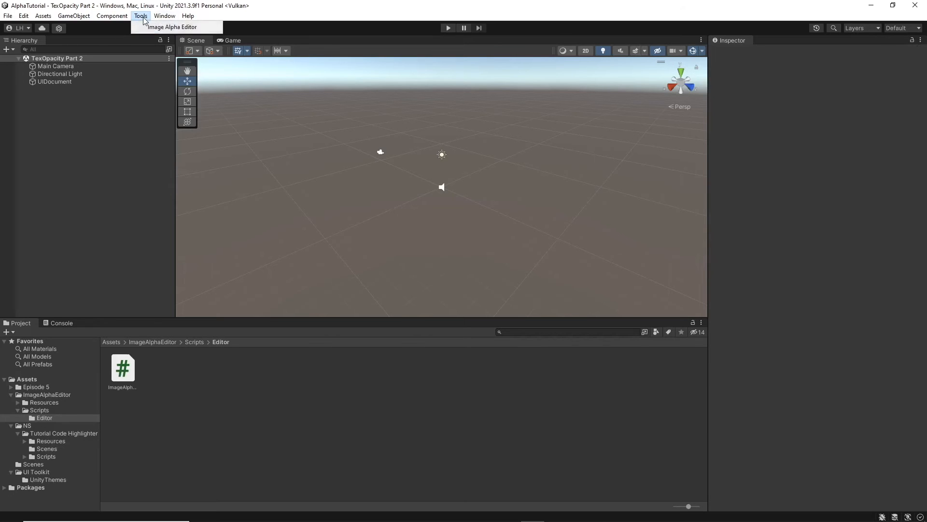
click(172, 27)
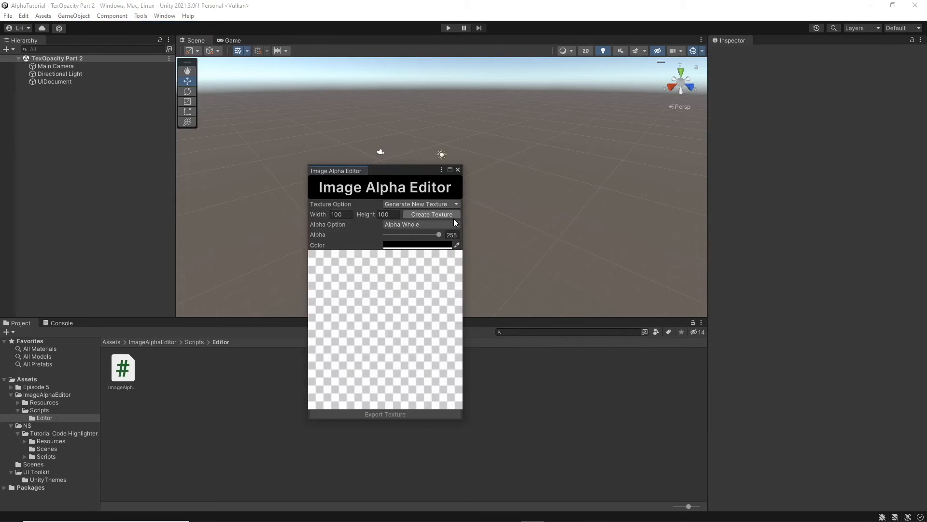
click(430, 215)
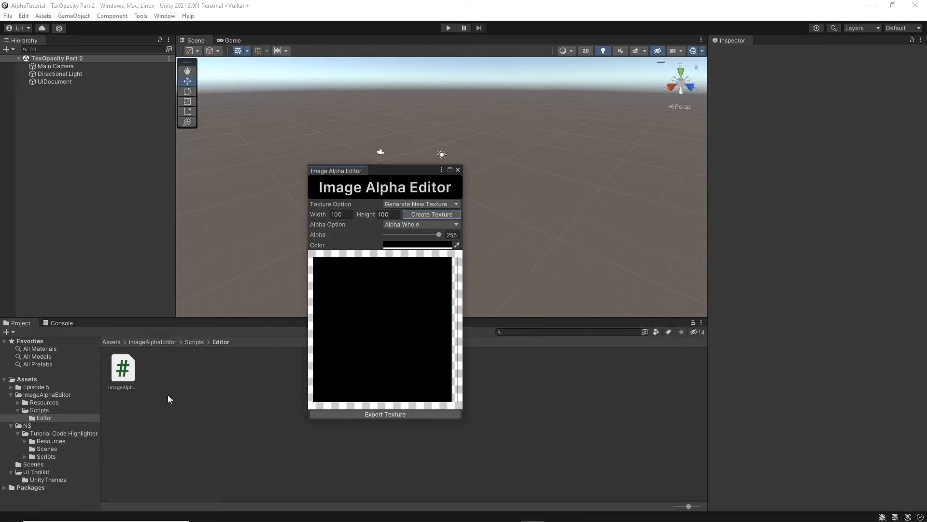
click(42, 402)
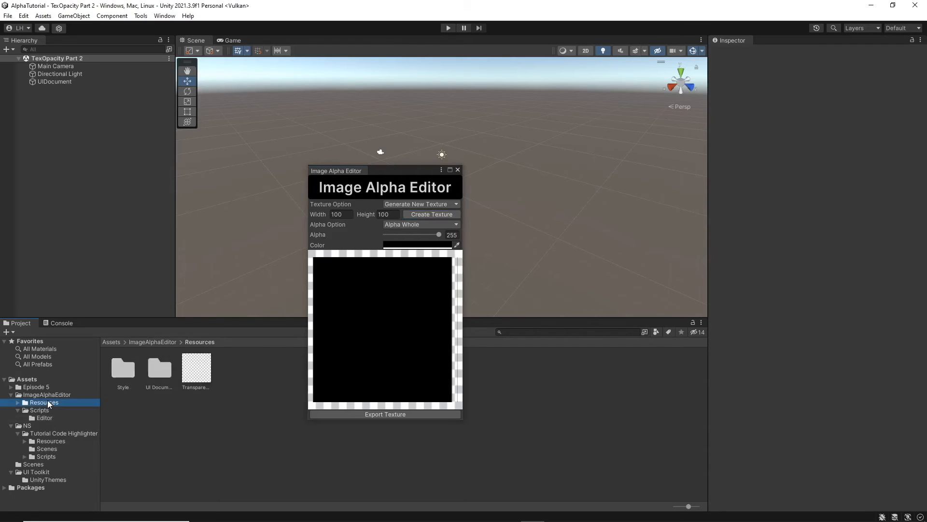
- Load ImageAlphaEditorWindow.uxml in UI Builder and select the #tint Color field to inspect it
double_click(159, 367)
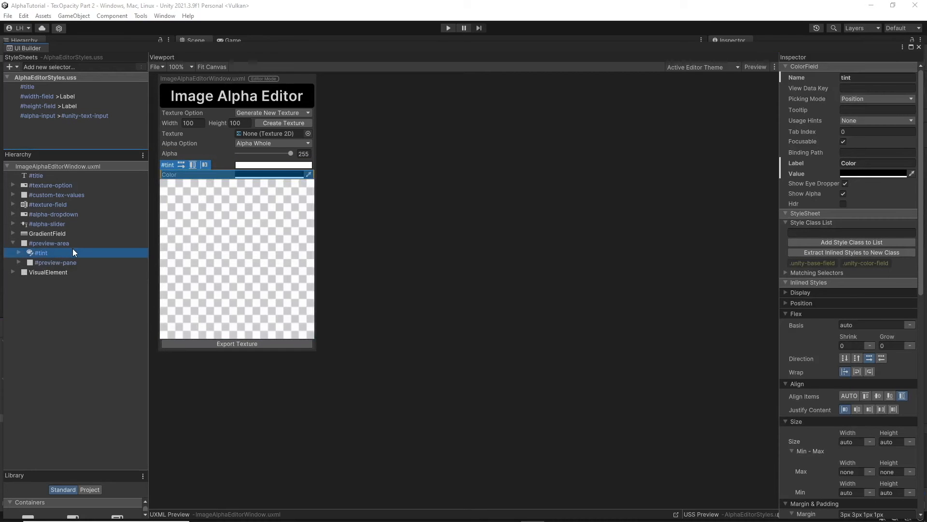
click(873, 173)
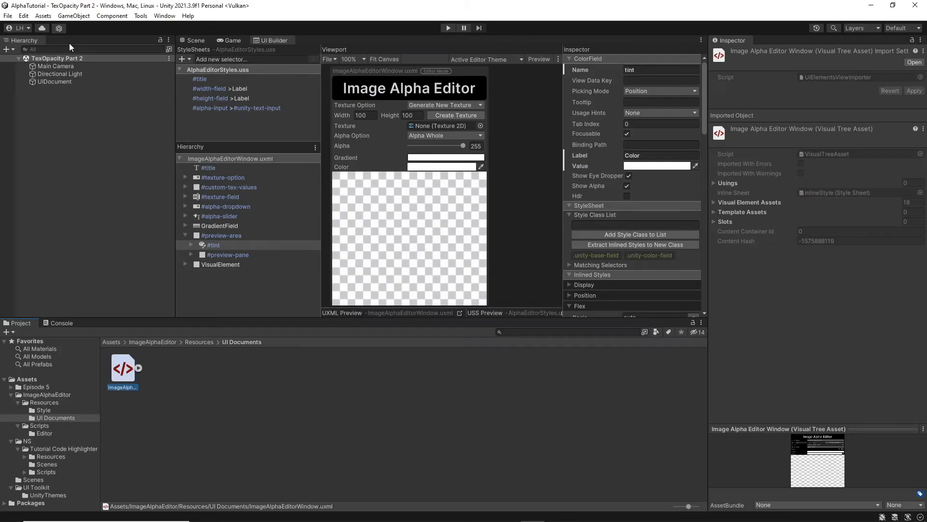
- Reopen the Image Alpha Editor and create a texture that now comes out white
click(140, 16)
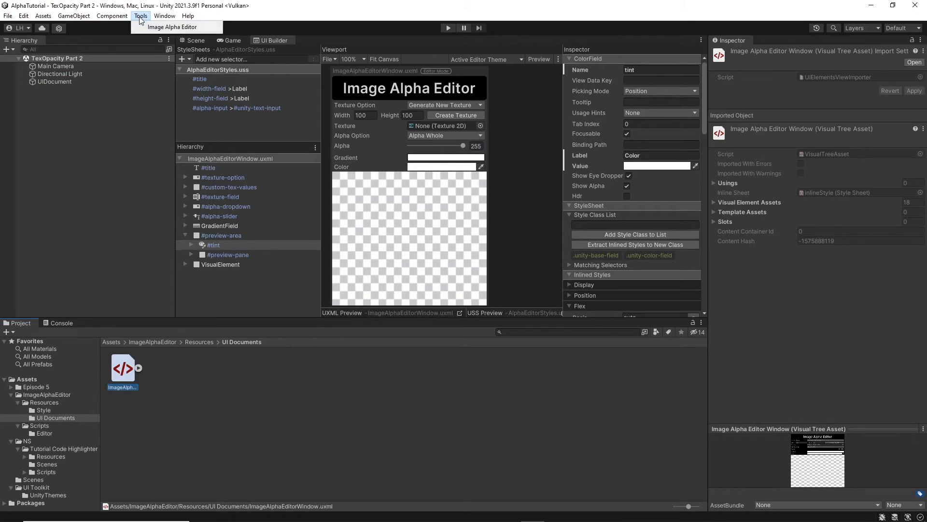
click(172, 27)
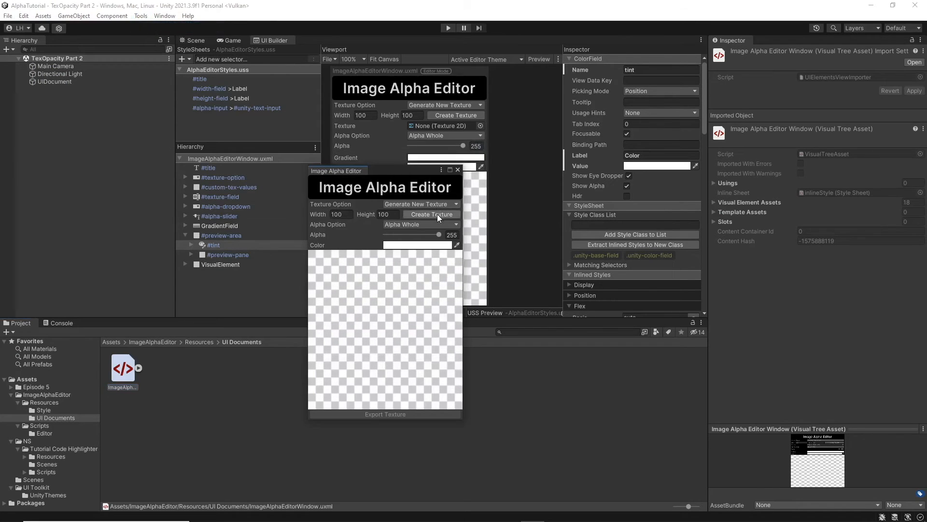
click(432, 214)
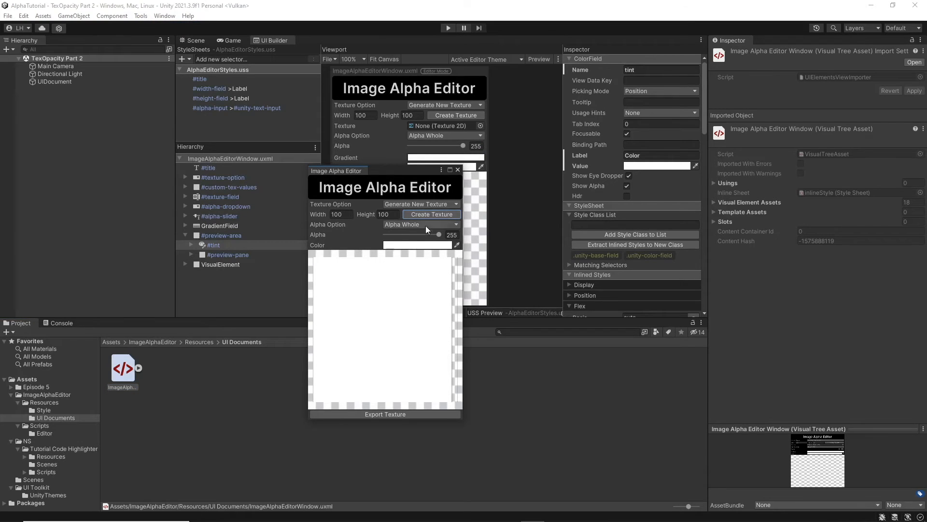
- Scrub the tint colour in the picker through green and yellow-green, recolouring the preview live, then close it
click(418, 245)
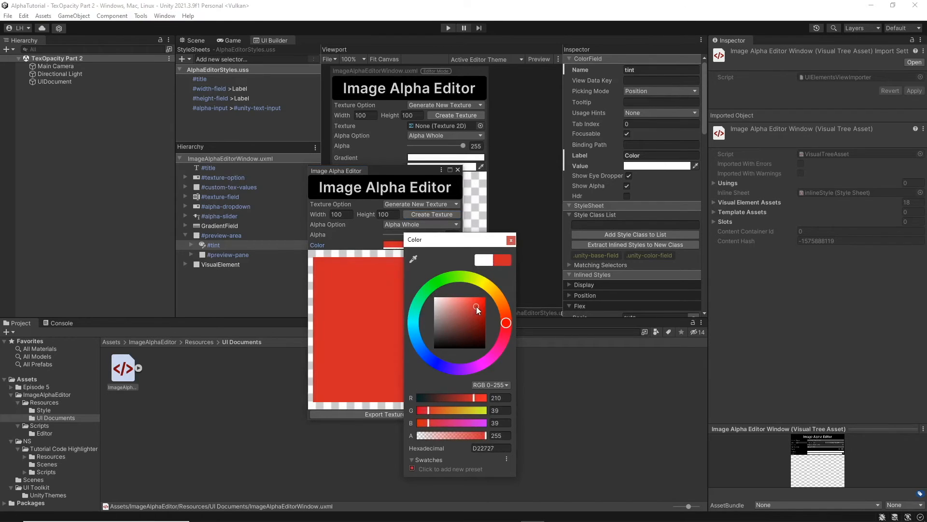
drag(476, 308, 479, 305)
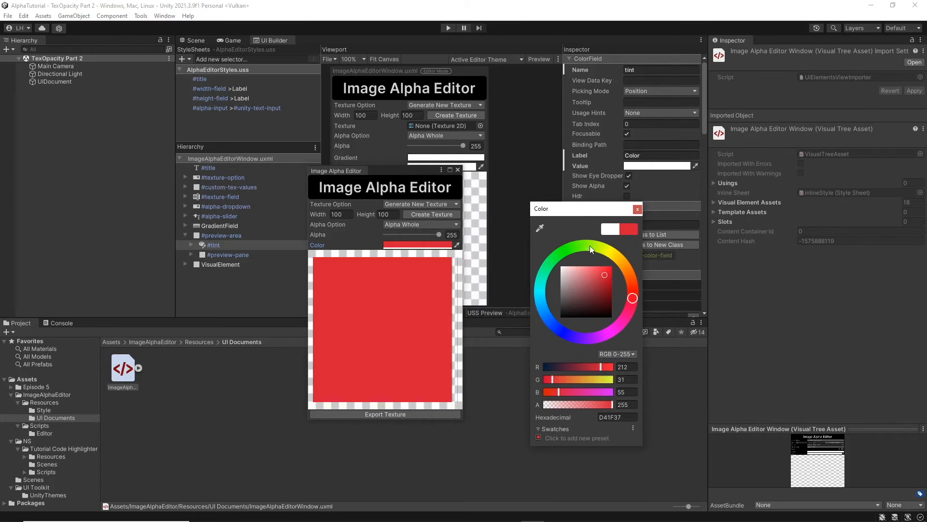
click(549, 264)
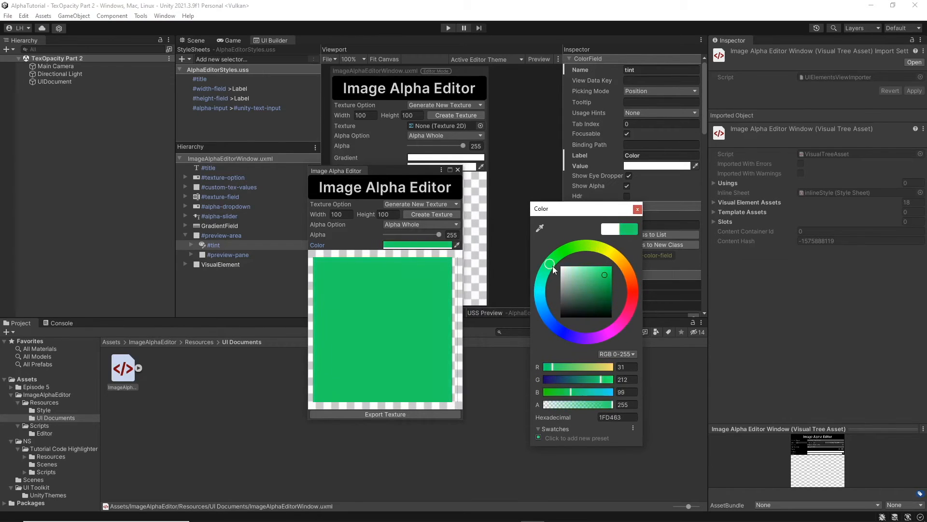
drag(550, 265, 600, 249)
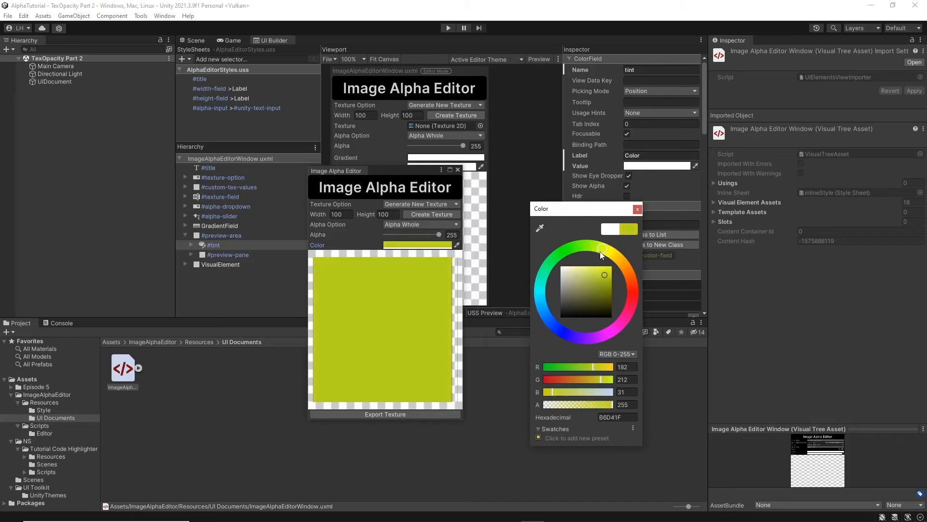
click(637, 209)
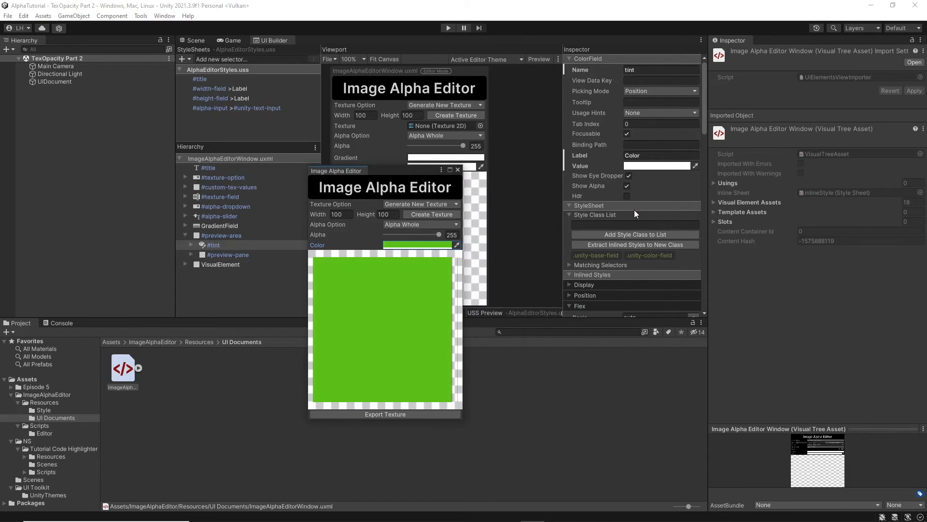
mouse_move(465, 293)
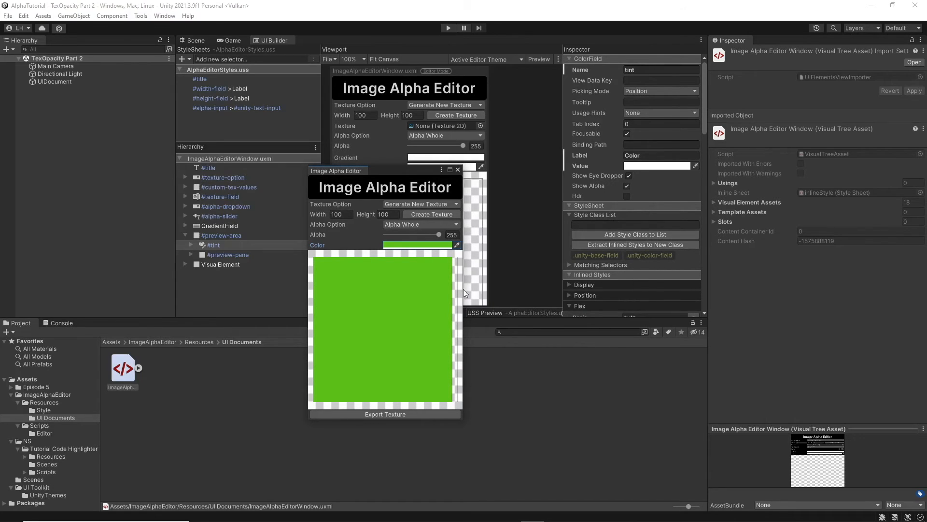
mouse_move(457, 276)
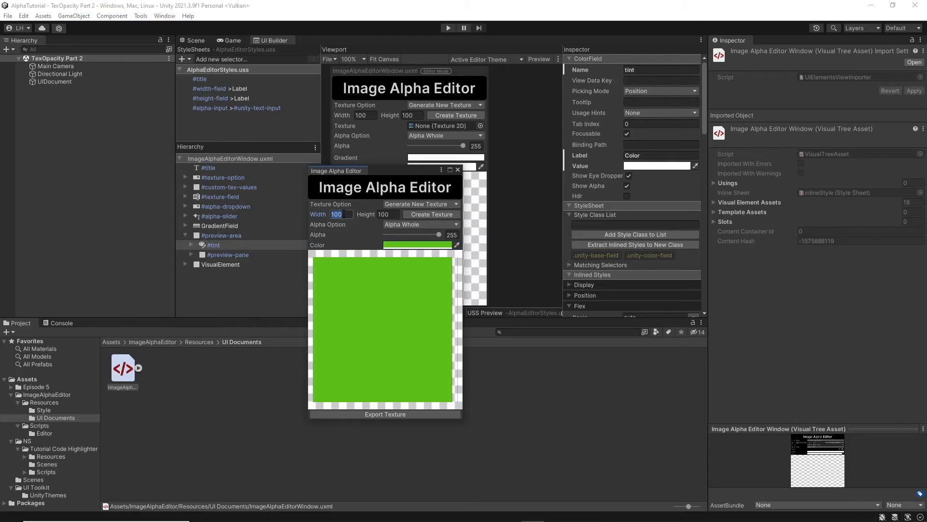
- Set the texture size to 80, pick a paler green tint, and expand the alpha options list
text(80)
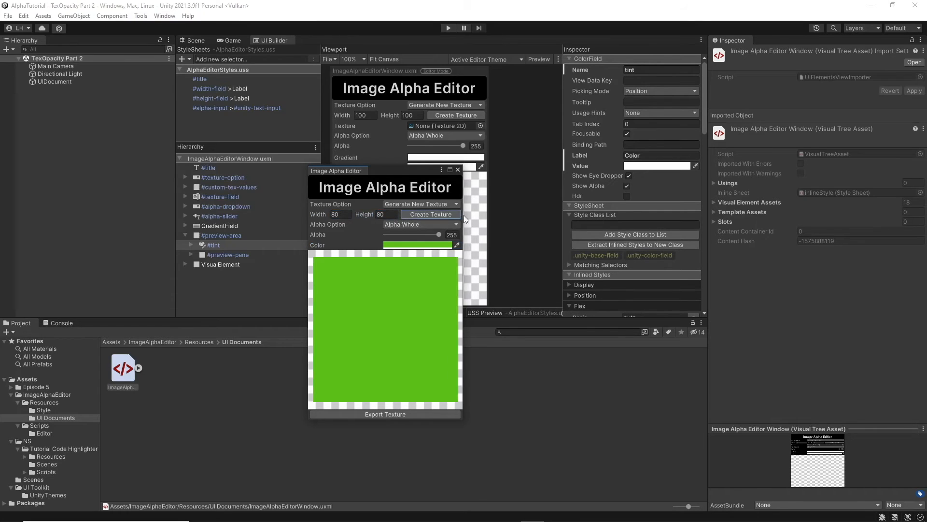
click(417, 245)
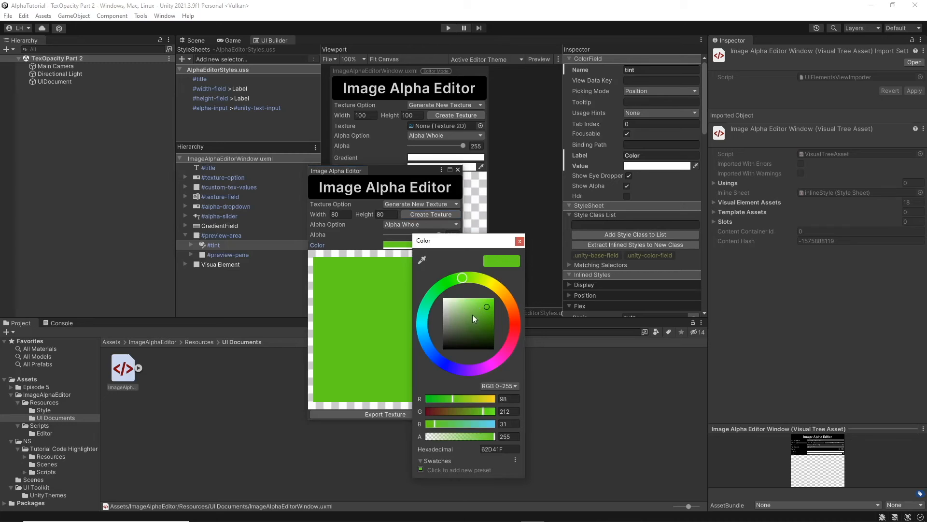
click(519, 240)
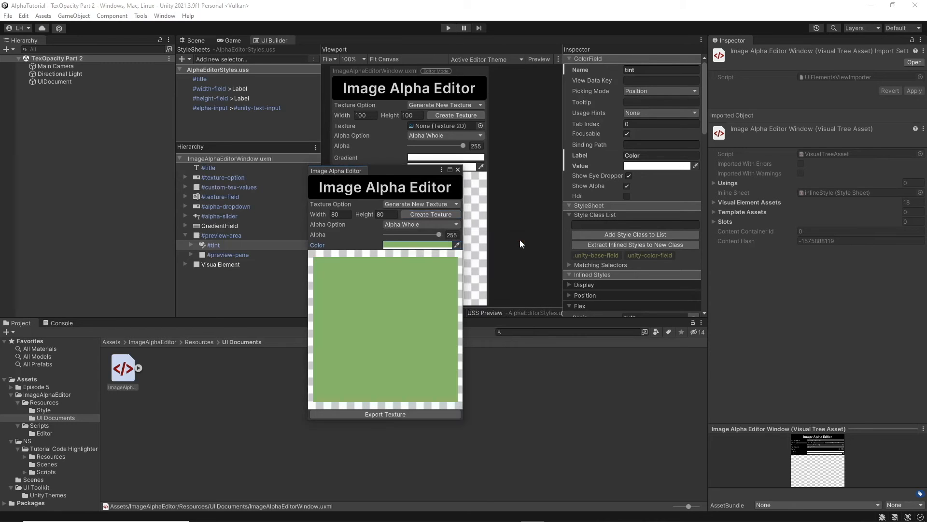
click(420, 225)
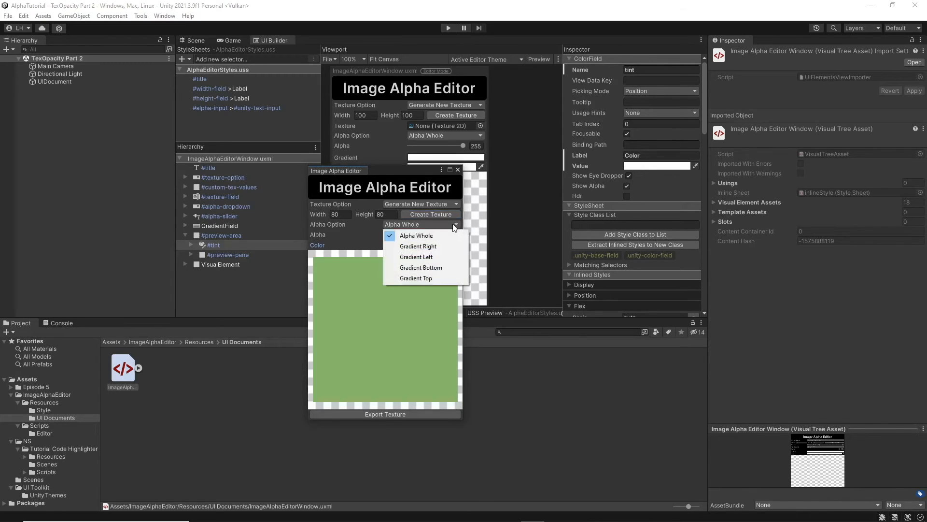
- Switch Texture Option to Load Texture and search 'white' to load the WhiteThumb thumbs-up
click(449, 204)
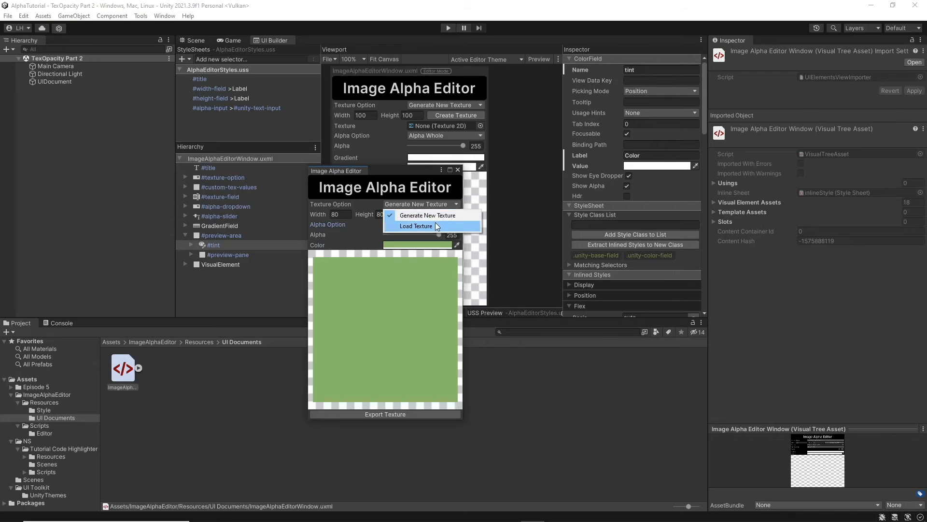
click(415, 226)
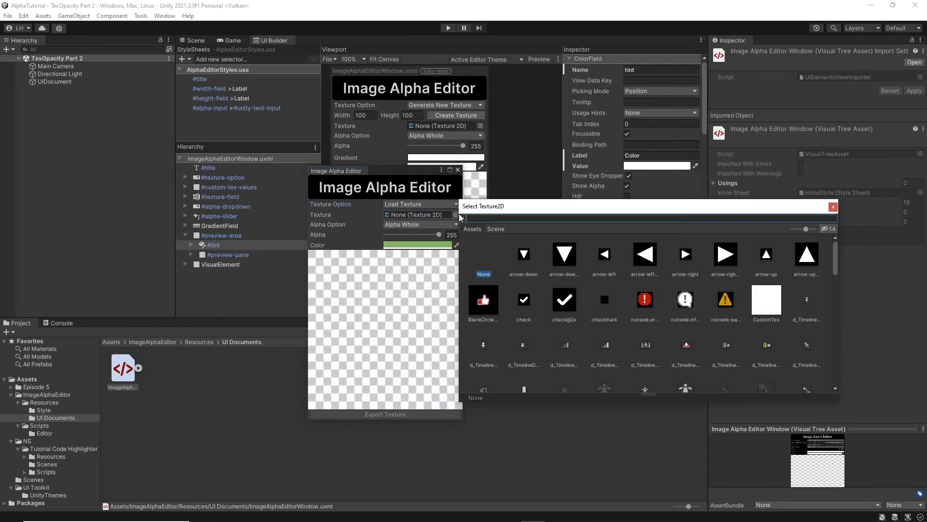
text(white)
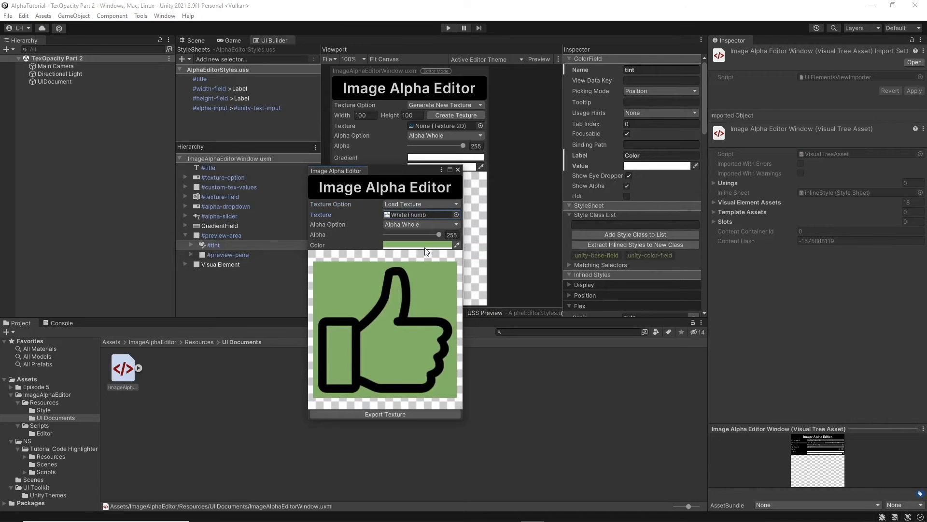
click(417, 245)
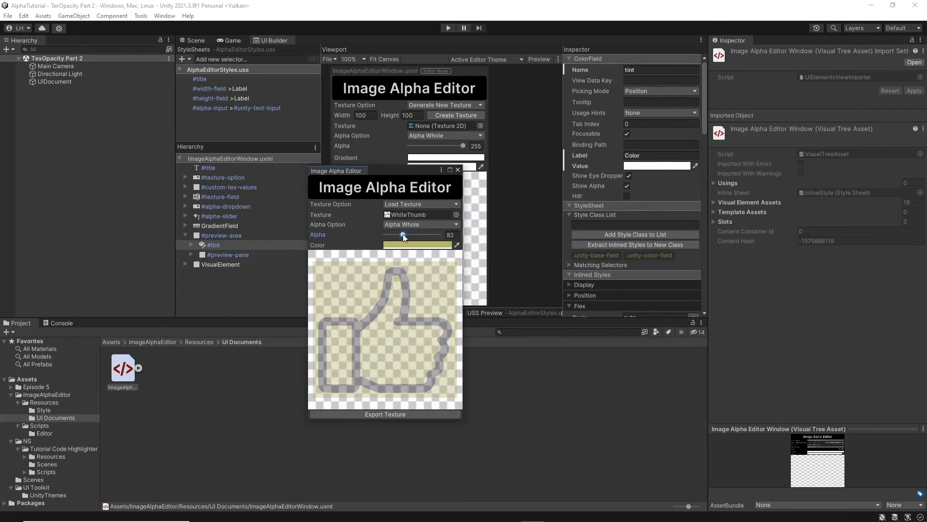
- Drag the Alpha slider down to about 83 for translucency, then back up to 255 fully opaque
drag(402, 235, 429, 234)
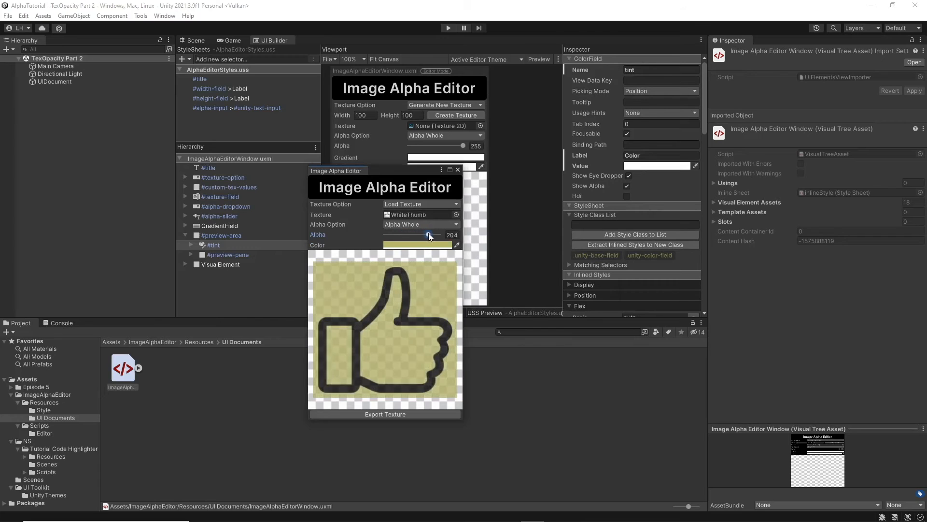
drag(428, 236, 452, 236)
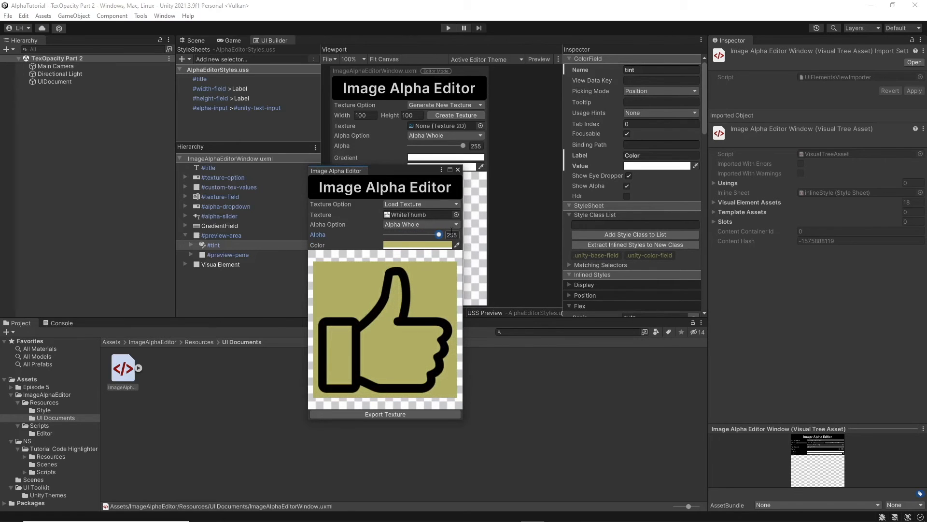
mouse_move(452, 211)
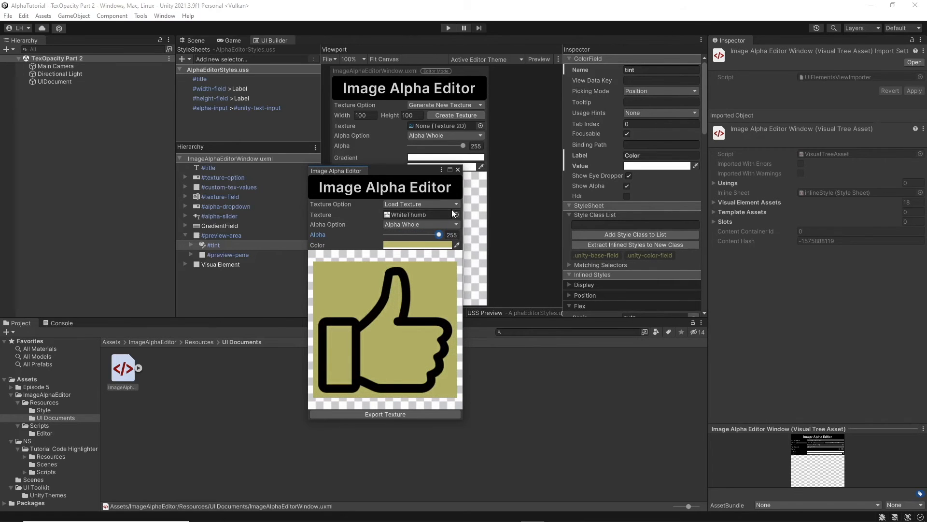
- Switch to Generate New Texture, create the 80×80 texture, then attempt a 7×7 which errors
click(420, 204)
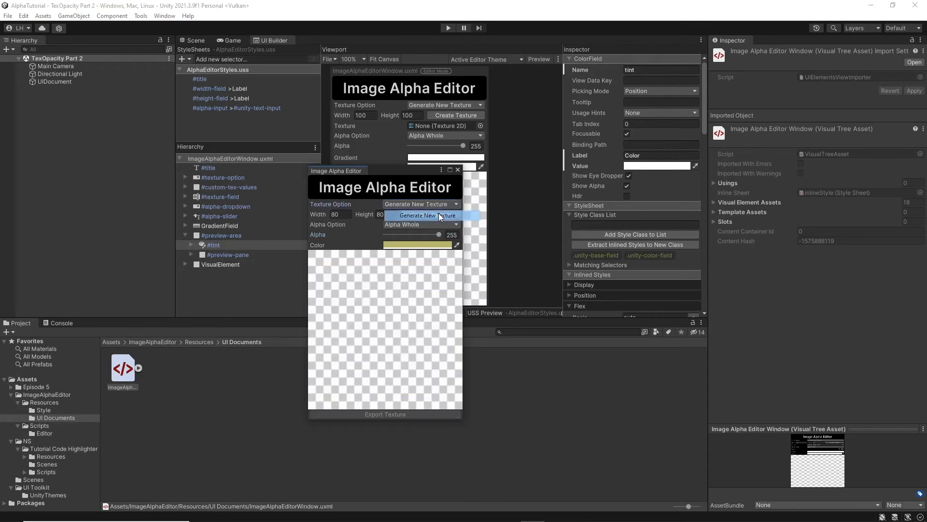
click(430, 214)
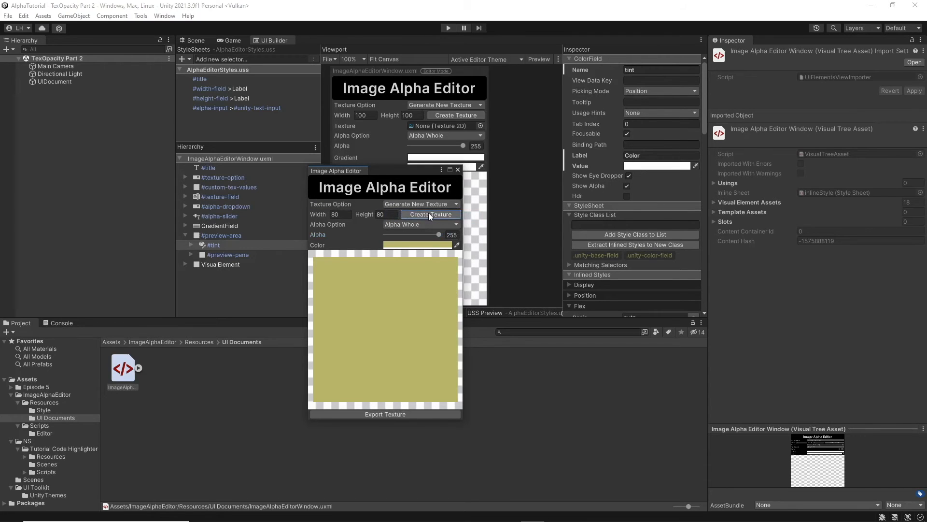
click(338, 214)
text(7)
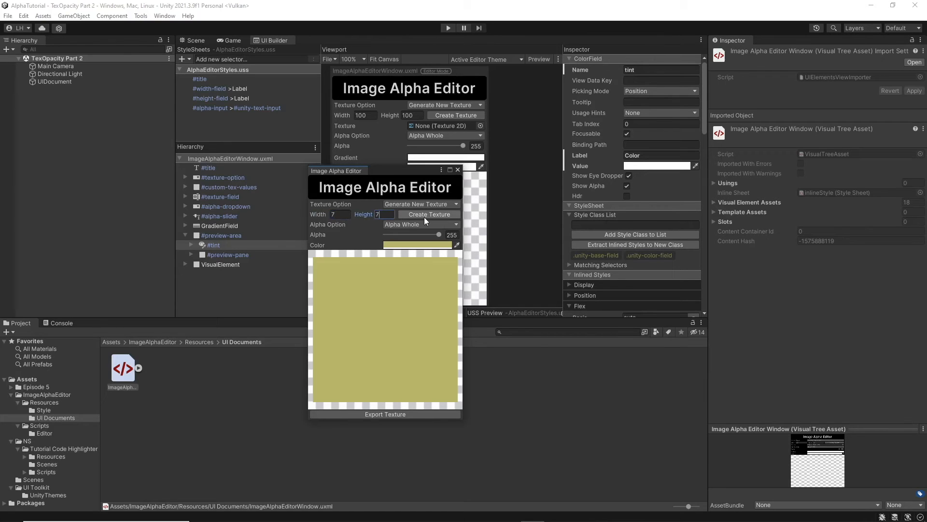
click(429, 214)
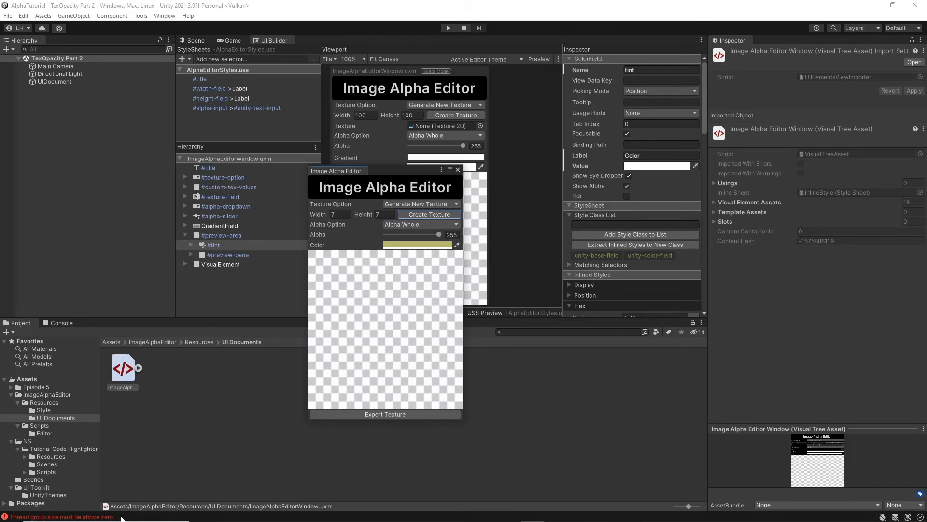
mouse_move(405, 286)
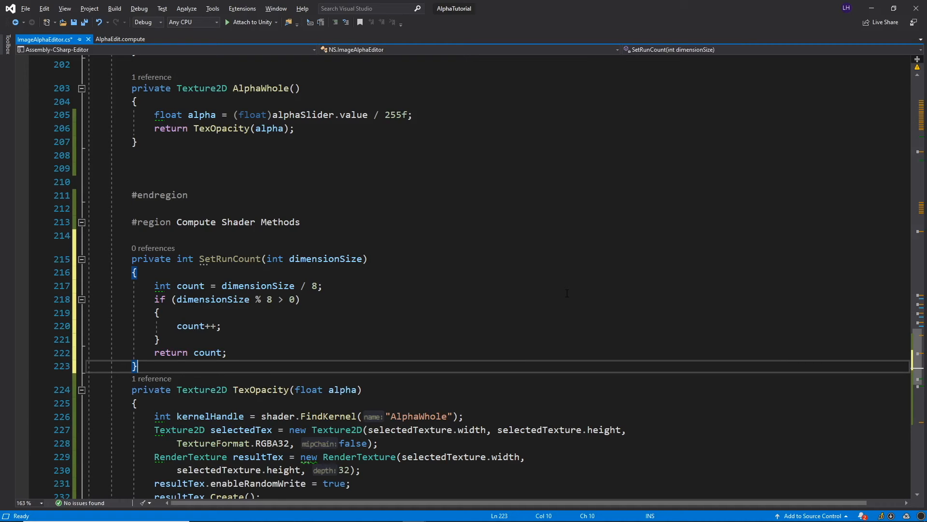
mouse_move(522, 289)
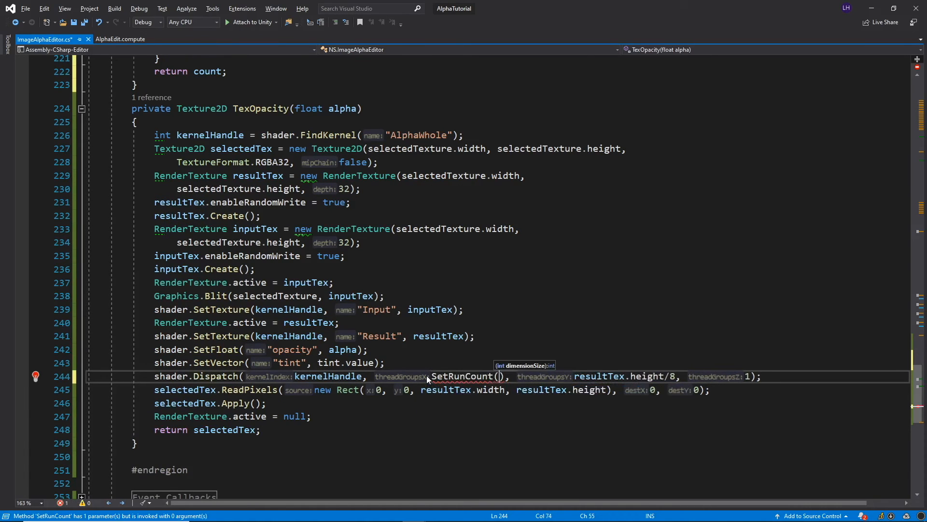
- Pass resultTex.width through SetRunCount in the shader.Dispatch call
text(resultTex)
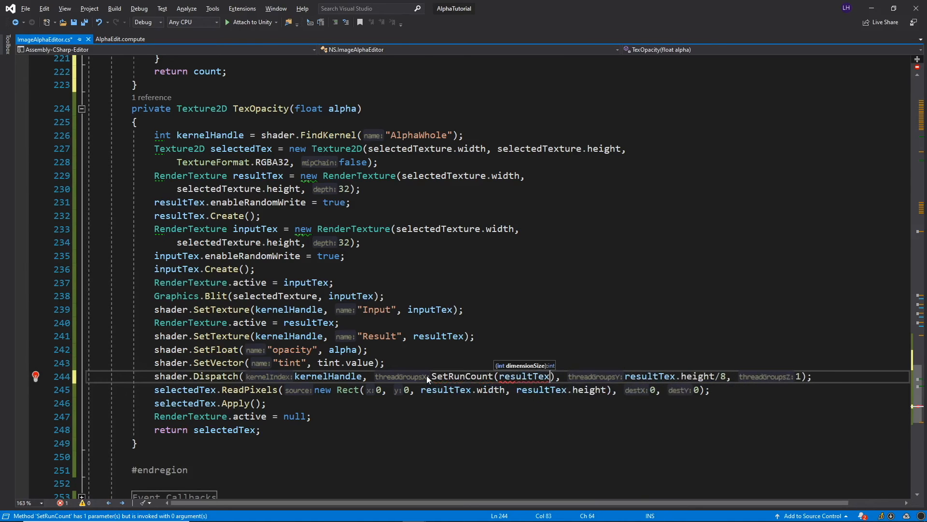
text(.width)
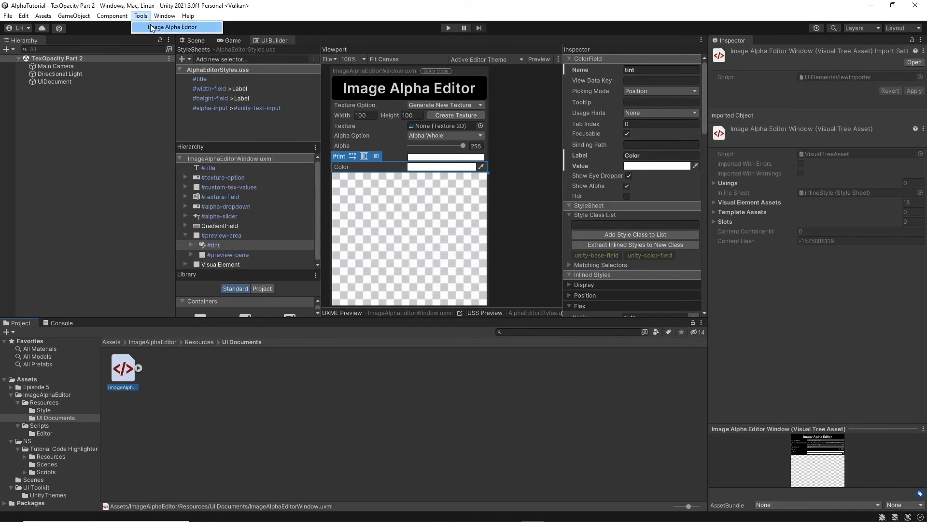
- Reopen the Image Alpha Editor and generate a 7×7 texture successfully
click(172, 27)
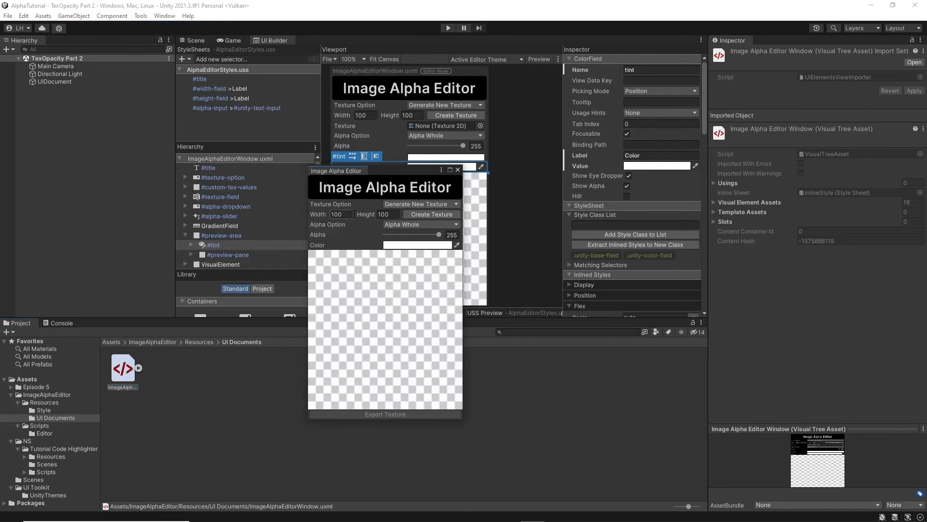
double_click(336, 214)
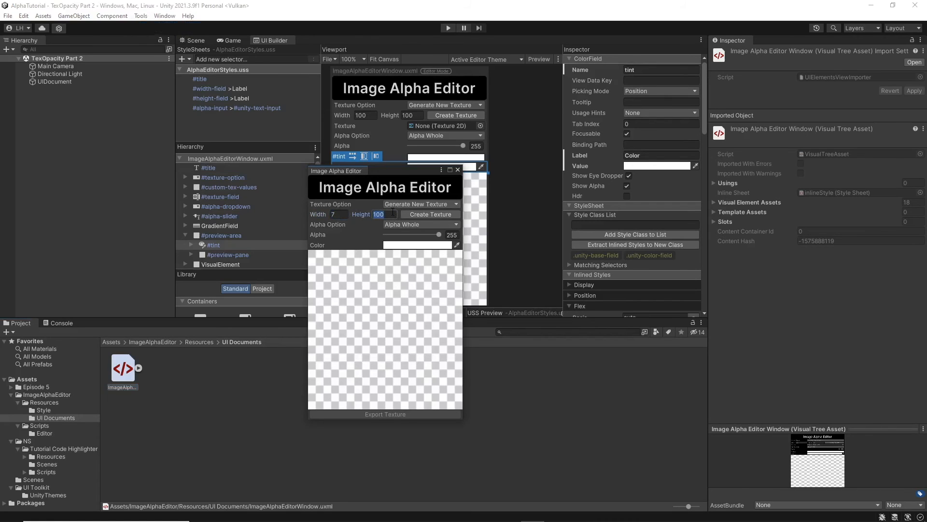
text(7)
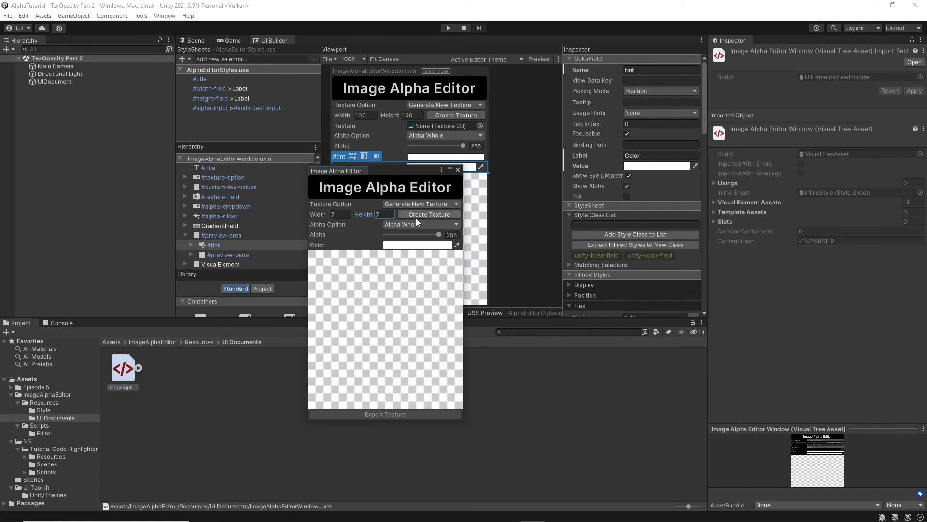
click(429, 214)
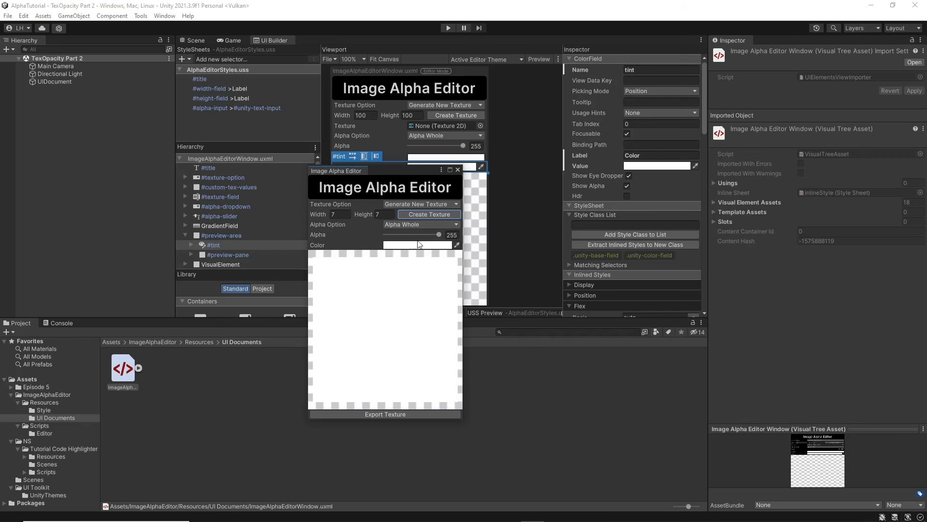
- Tint the texture light green and regenerate at 107×107
click(416, 245)
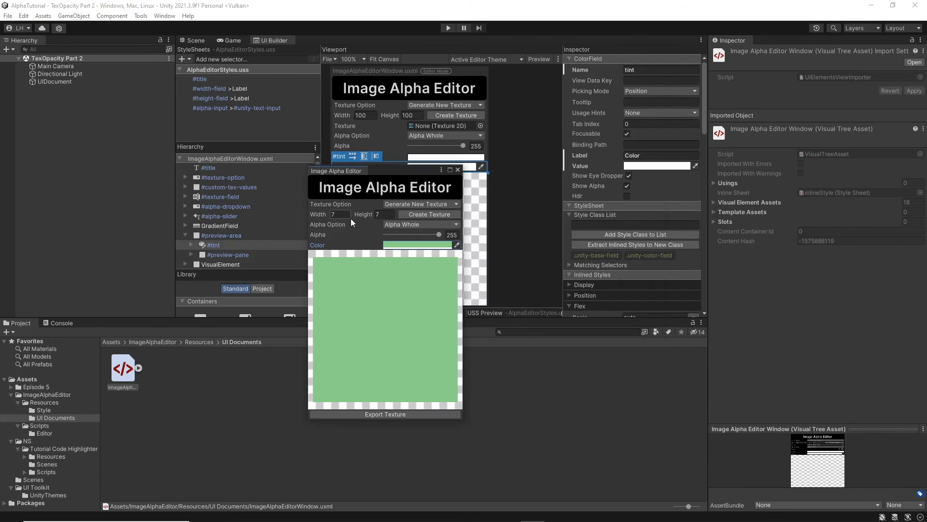
text(10)
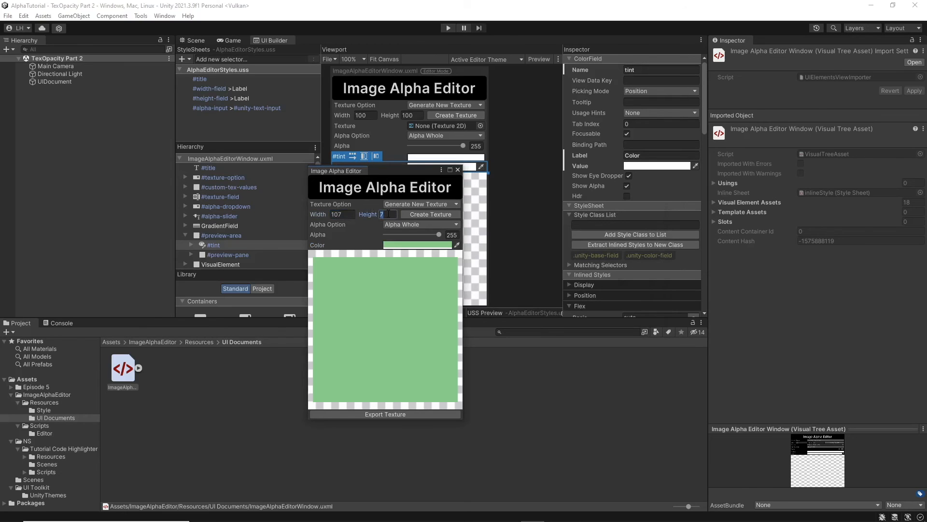
text(107)
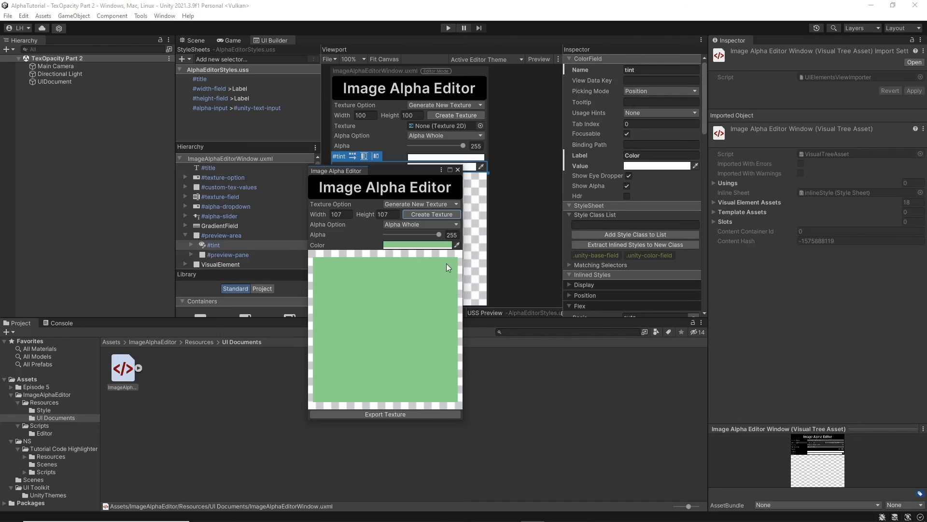
mouse_move(458, 279)
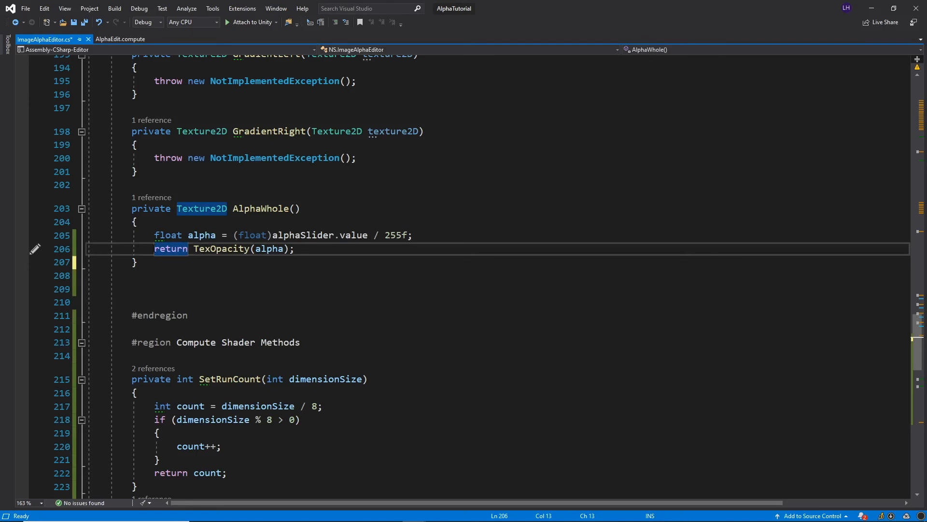
- Comment out a line in AlphaWhole with //
text(//)
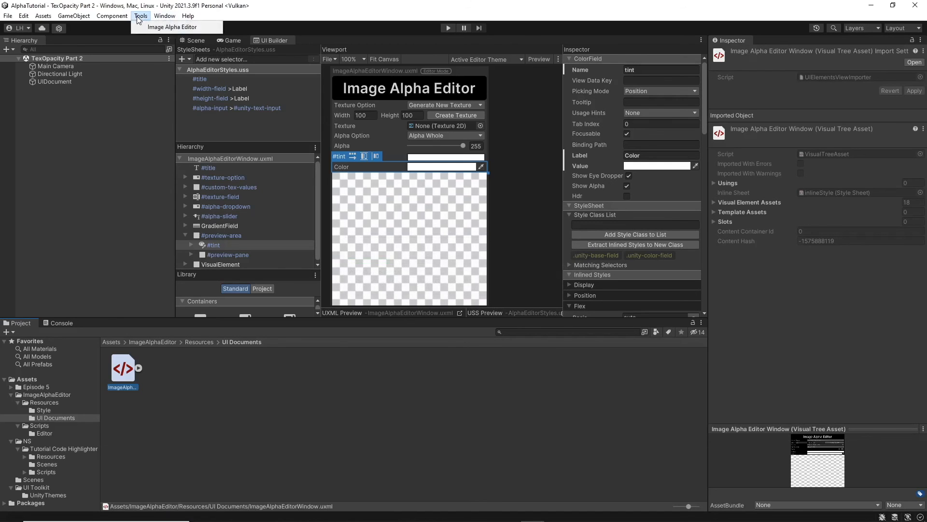
- Generate the default texture in the Image Alpha Editor and tint it orange
click(172, 27)
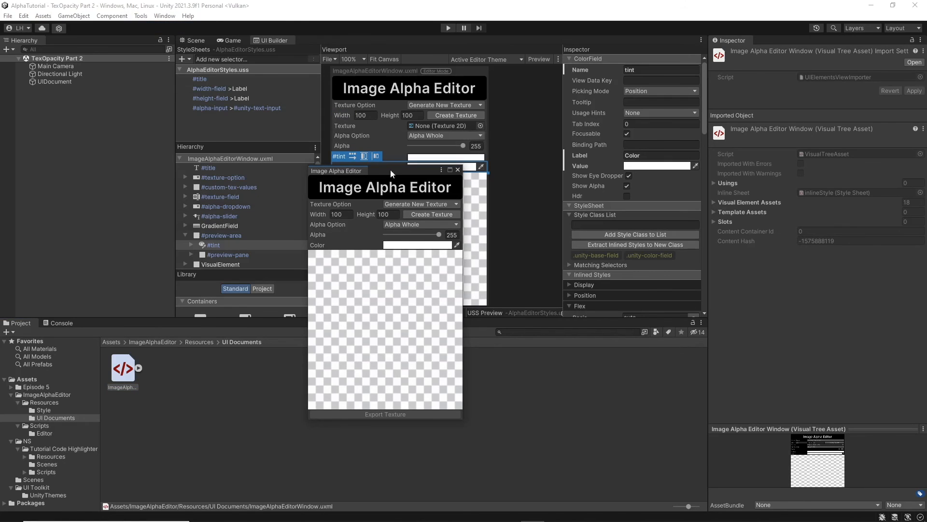
click(432, 214)
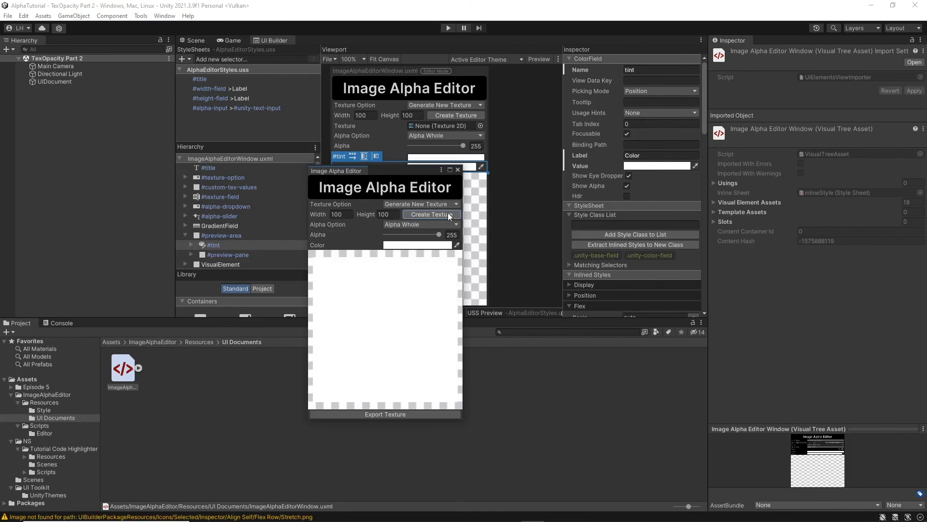
click(415, 245)
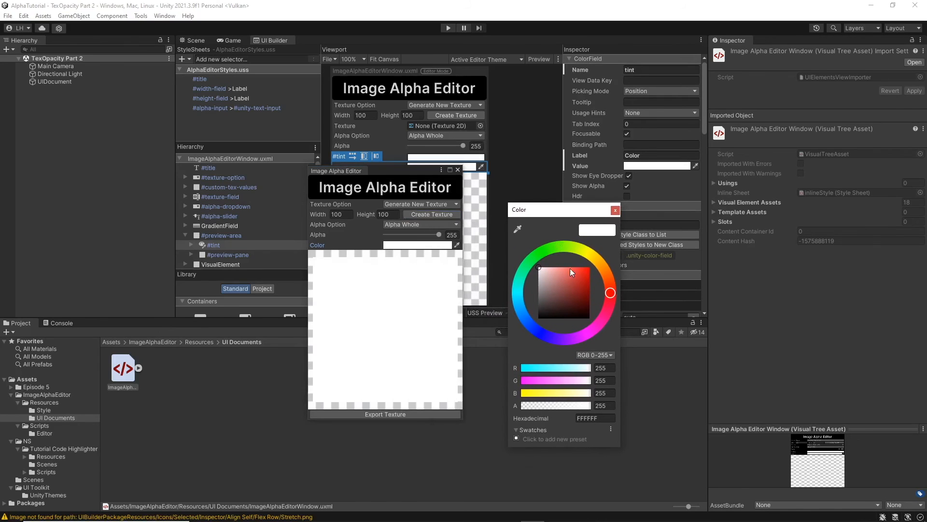
click(609, 276)
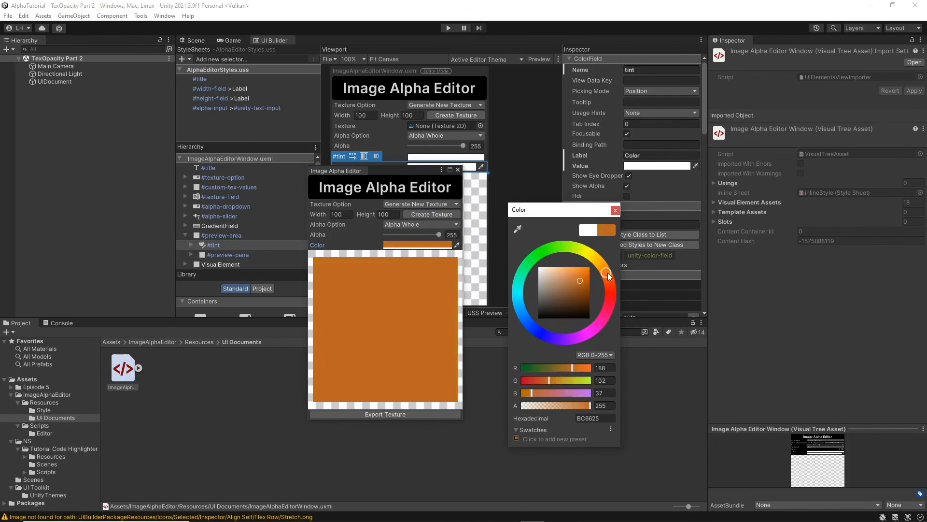
click(538, 254)
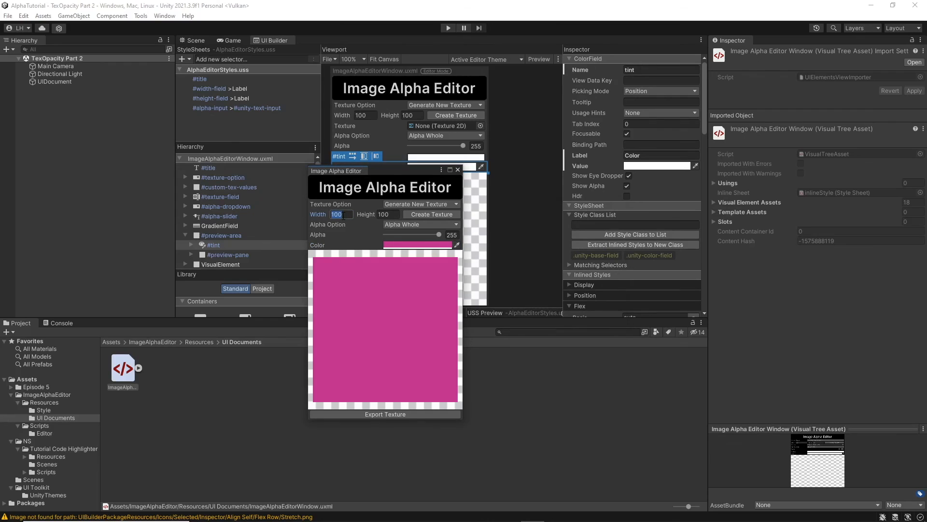
- Generate a 2000×1000 texture and recolor it live through green and orange tints
text(2000)
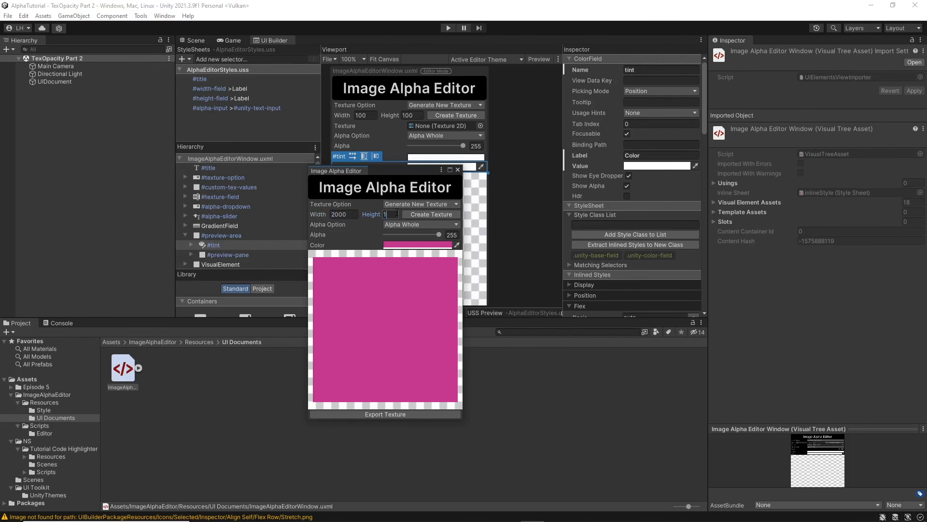
text(1000)
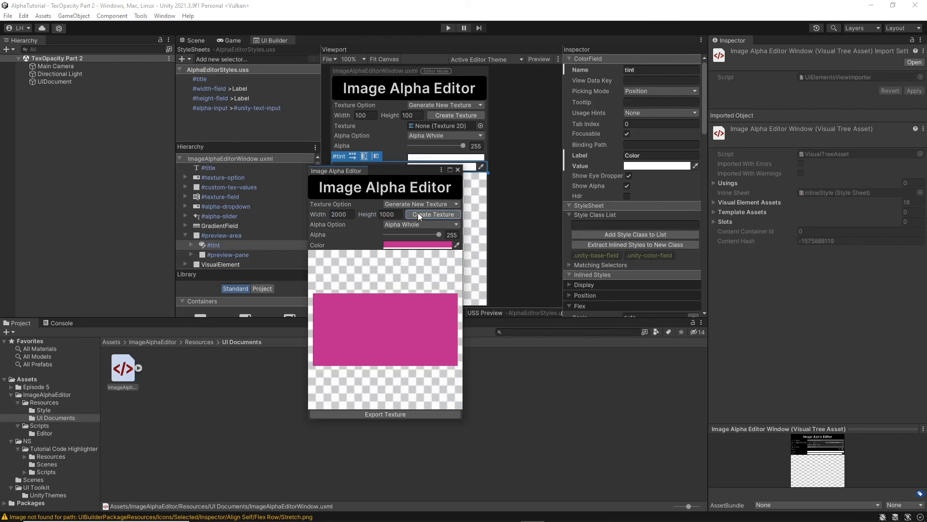
click(417, 244)
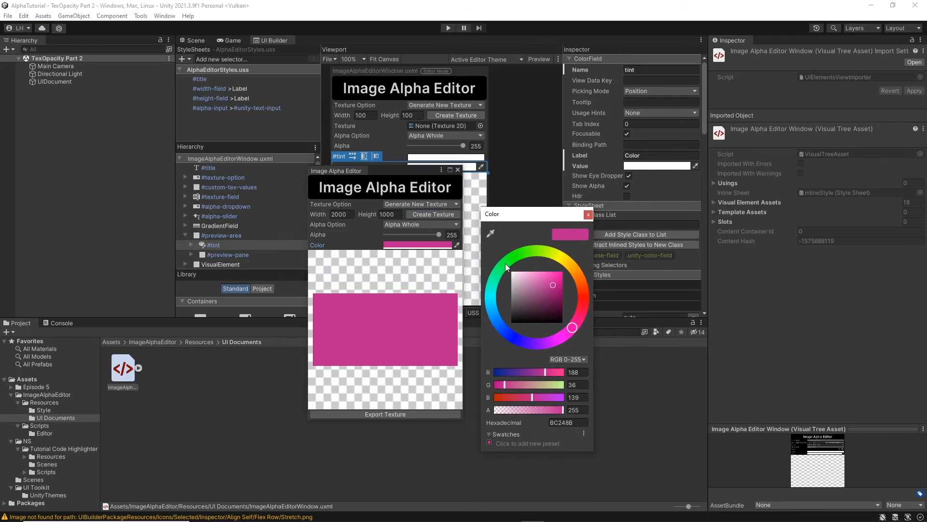
click(499, 271)
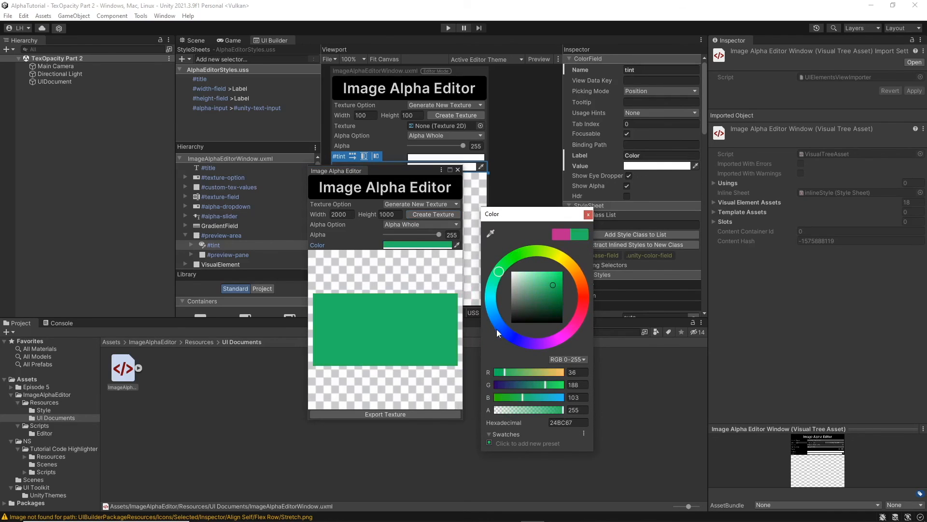
click(510, 335)
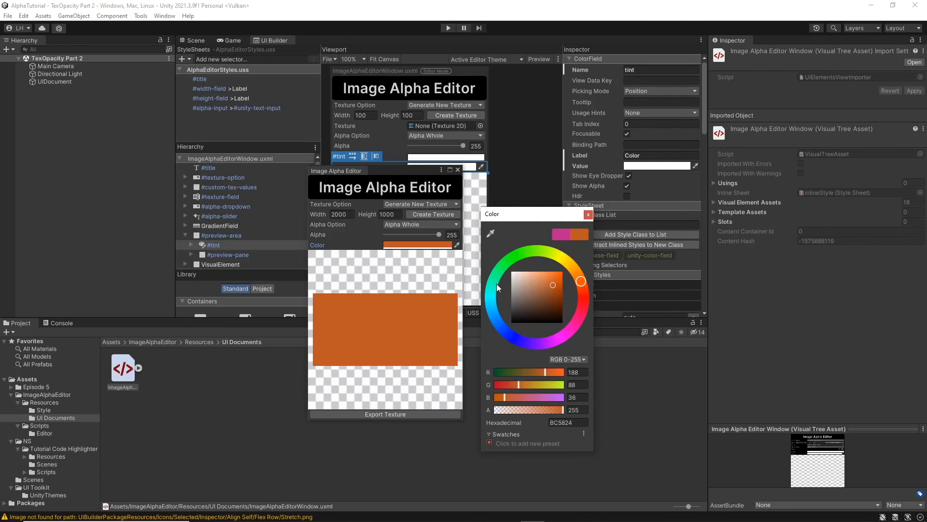
click(518, 254)
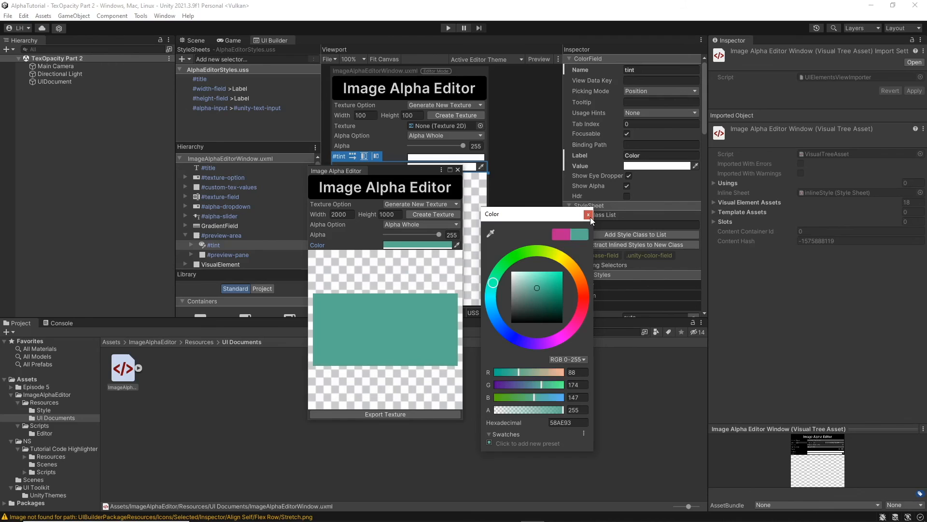
click(588, 214)
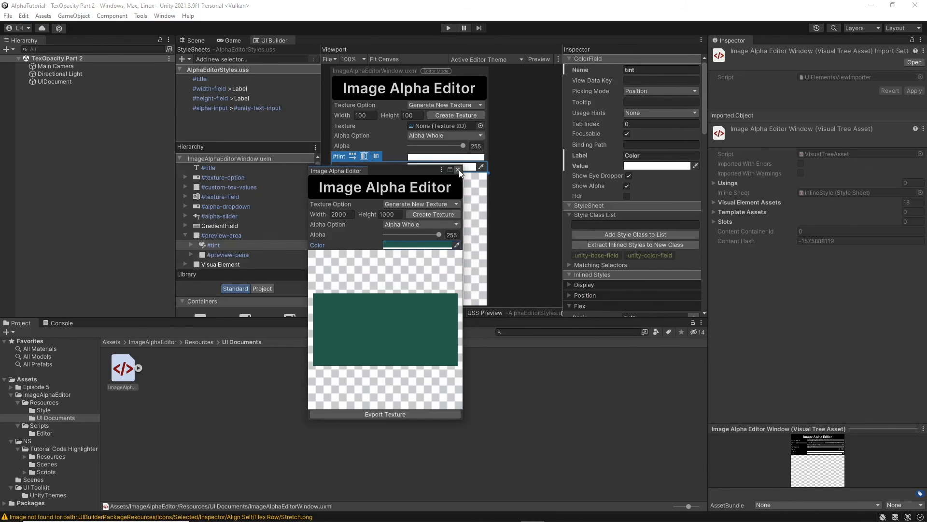
- Switch to the AlphaTutorial Visual Studio window
key(alt+tab)
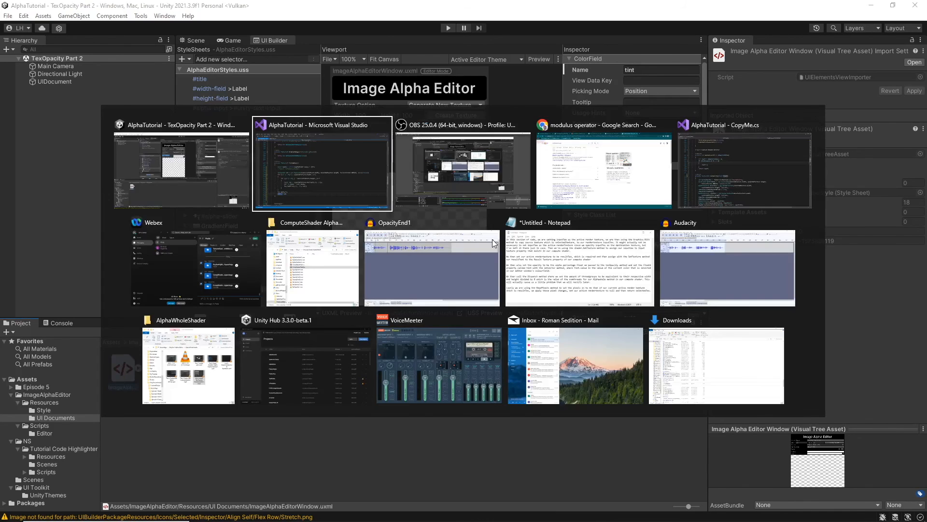
click(322, 164)
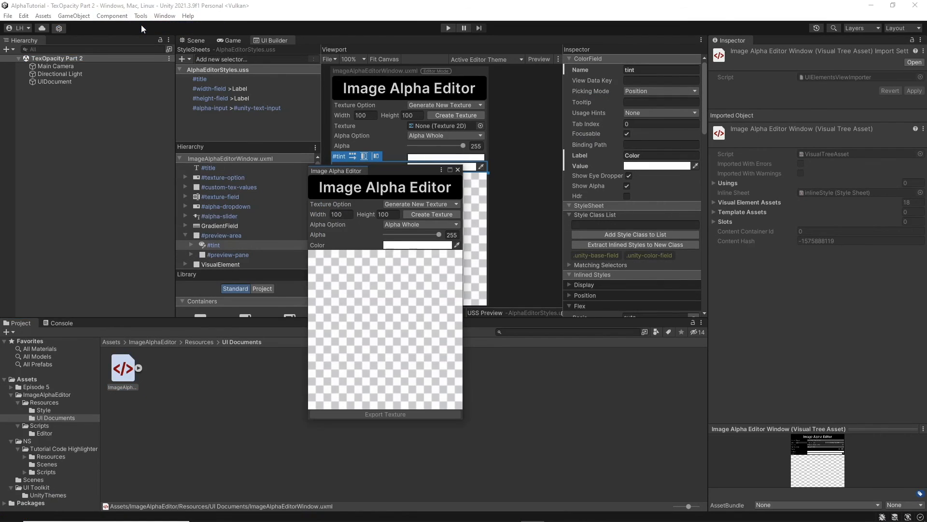
- Generate a 2000×1000 texture in the Image Alpha Editor
double_click(336, 214)
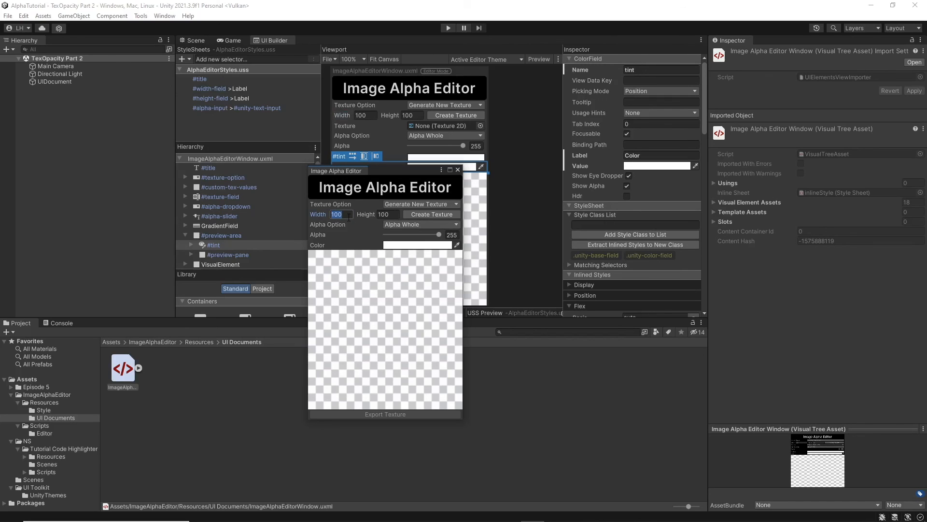
text(2000)
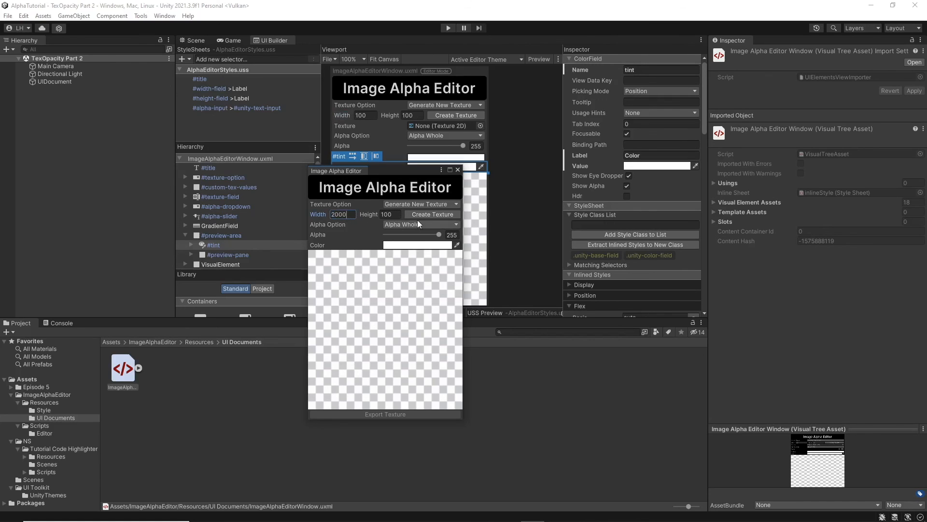
text(1000)
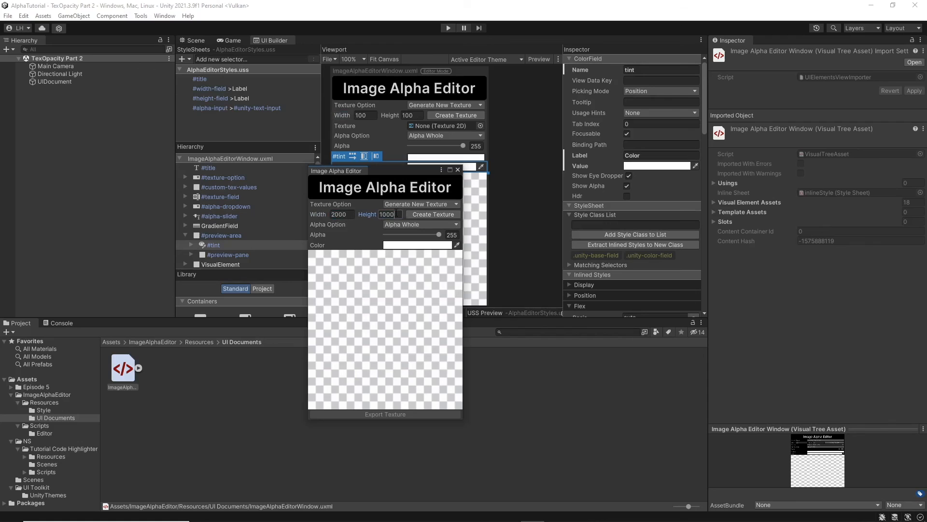
click(433, 214)
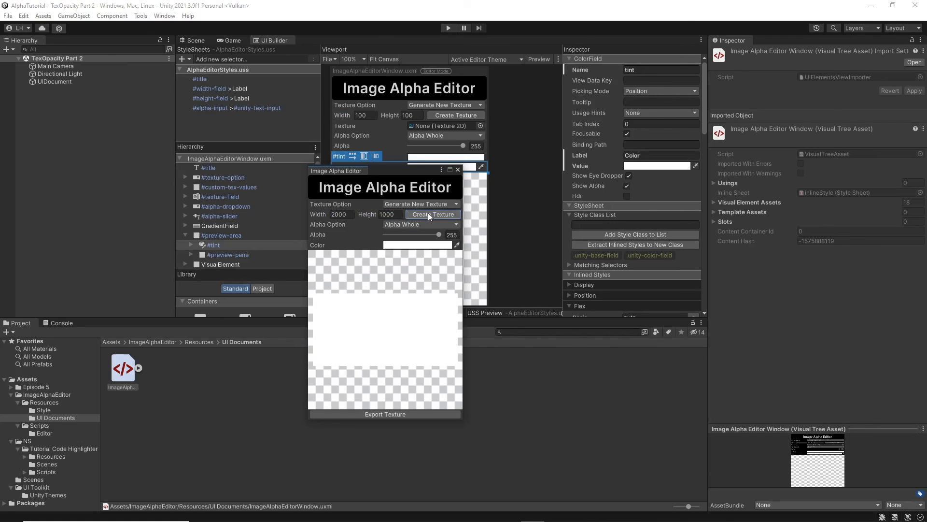
- Tint the texture, nudge alpha to 250, and settle on pinkish red
click(415, 245)
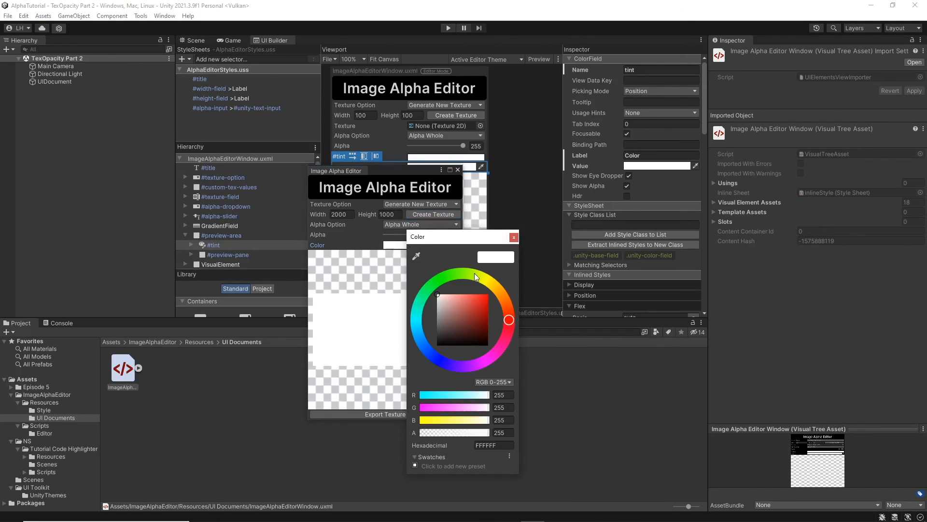
click(456, 308)
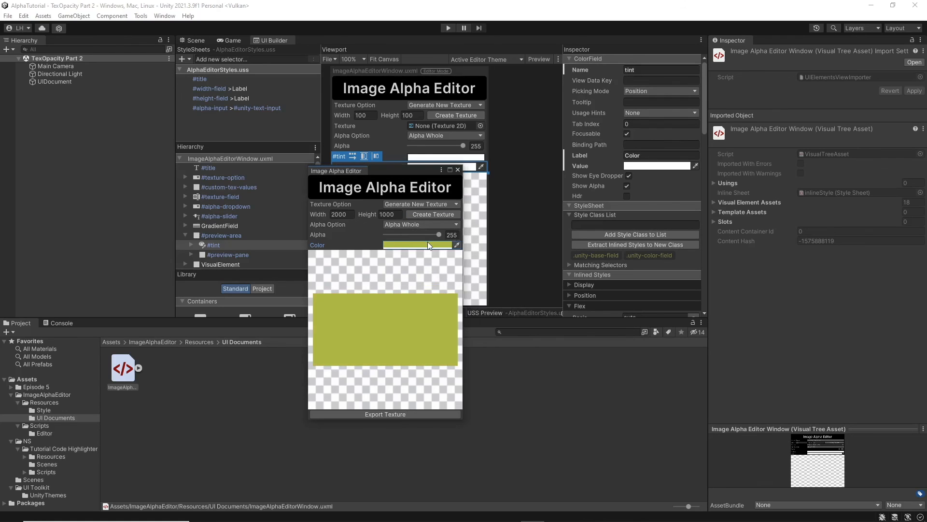
drag(439, 234, 437, 234)
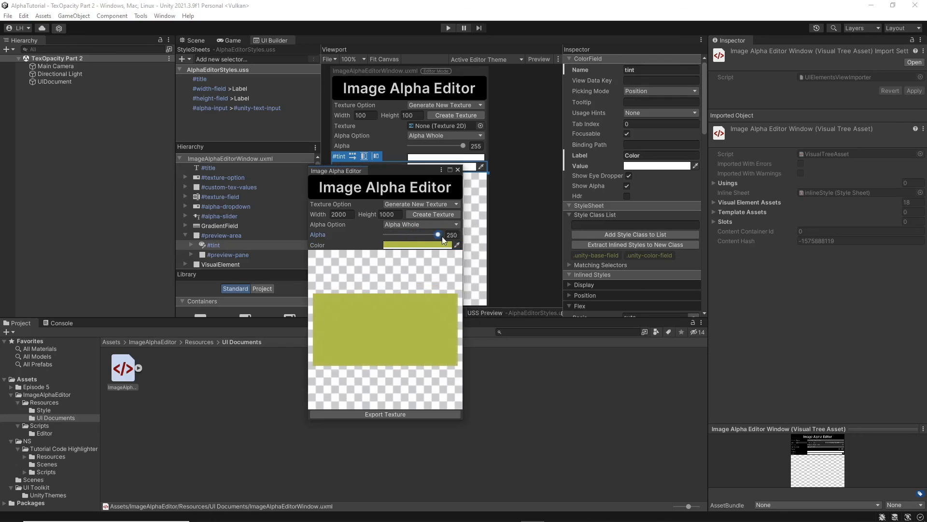
click(420, 244)
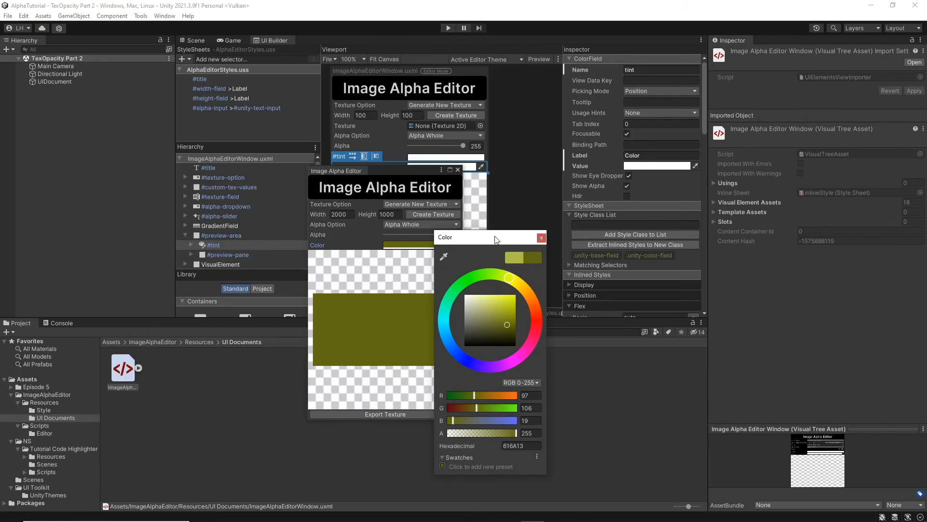
click(499, 310)
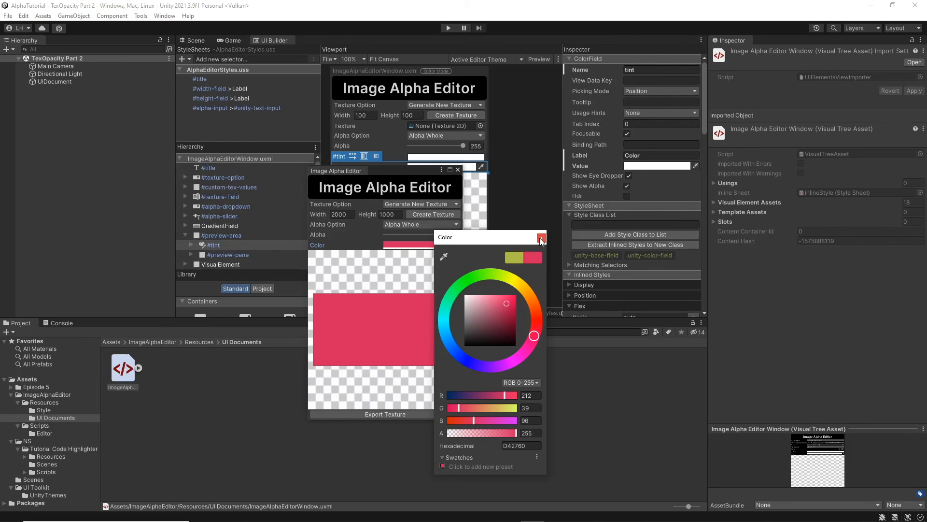
mouse_move(539, 240)
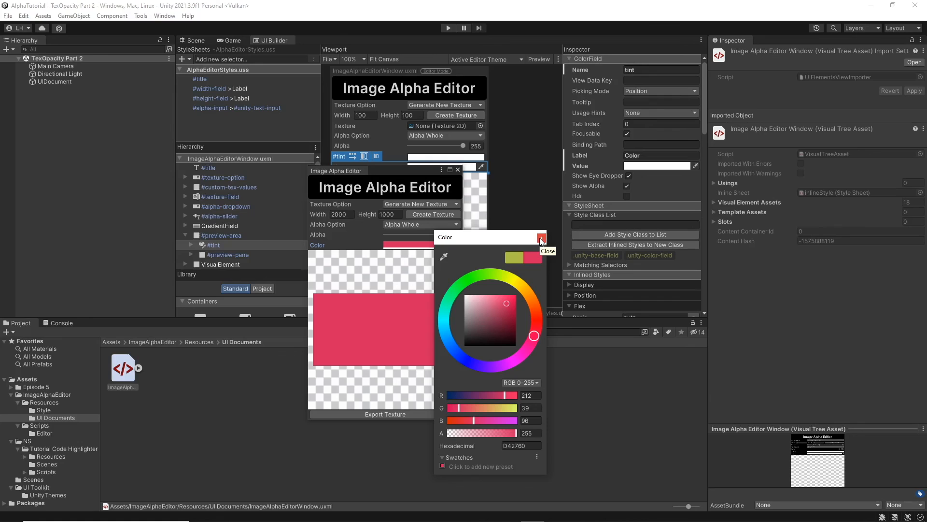
click(539, 238)
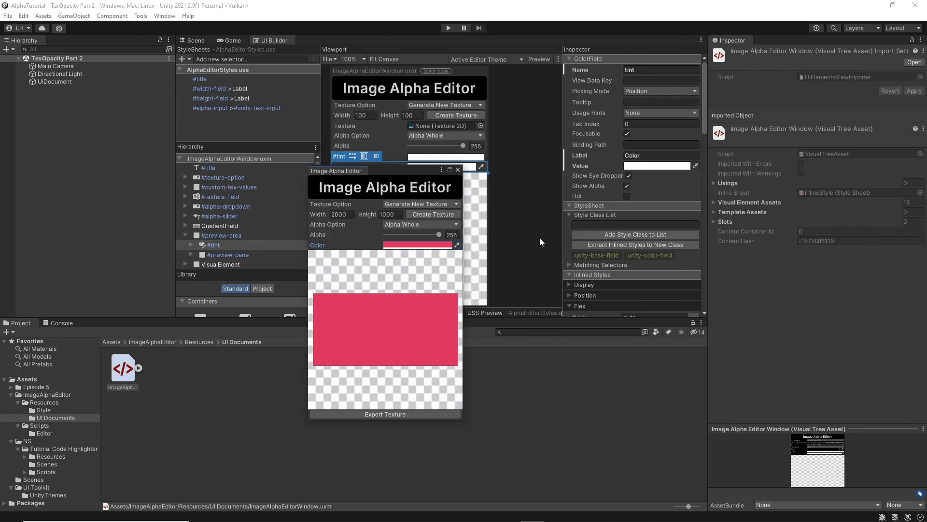